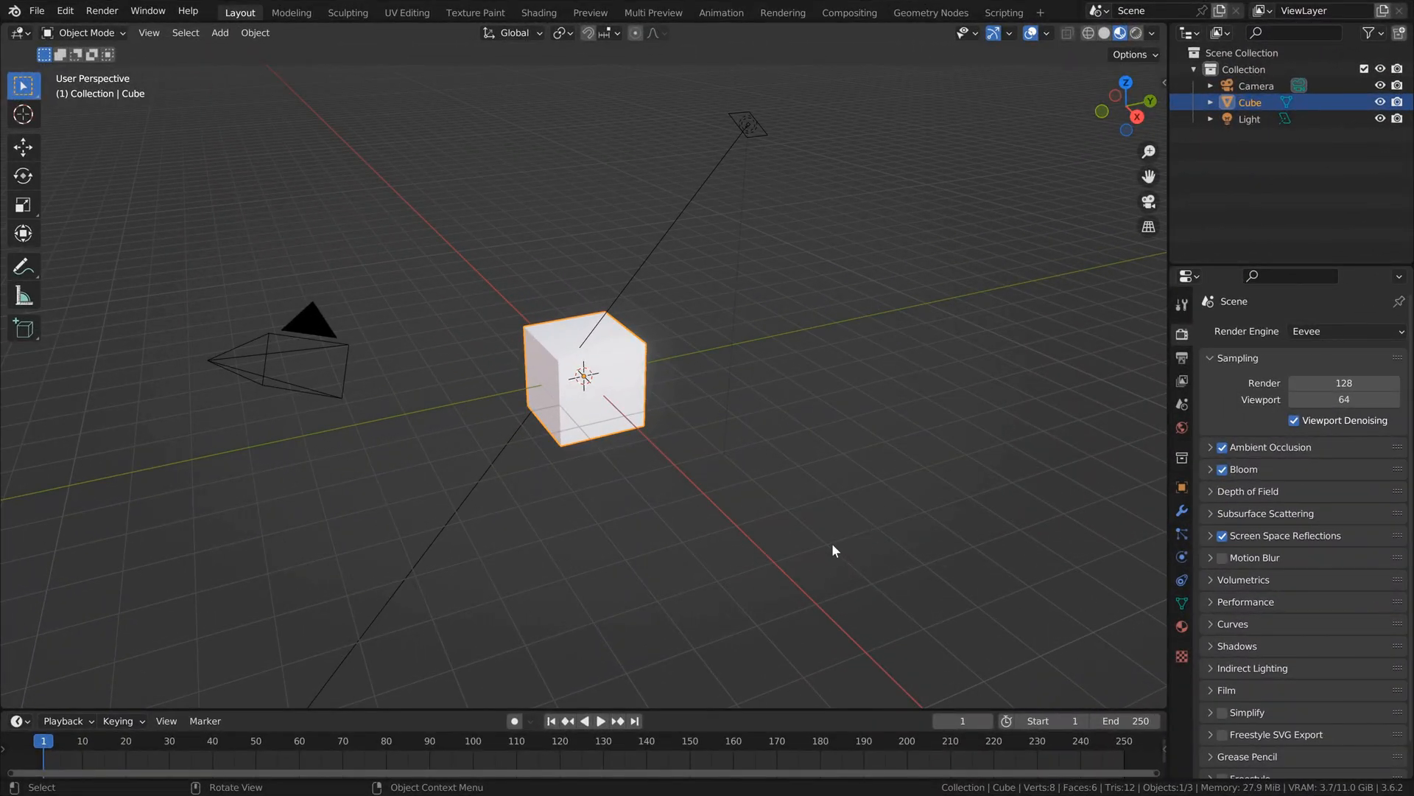
Start a new Video Editing project with preview and empty sequencer timeline
click(253, 12)
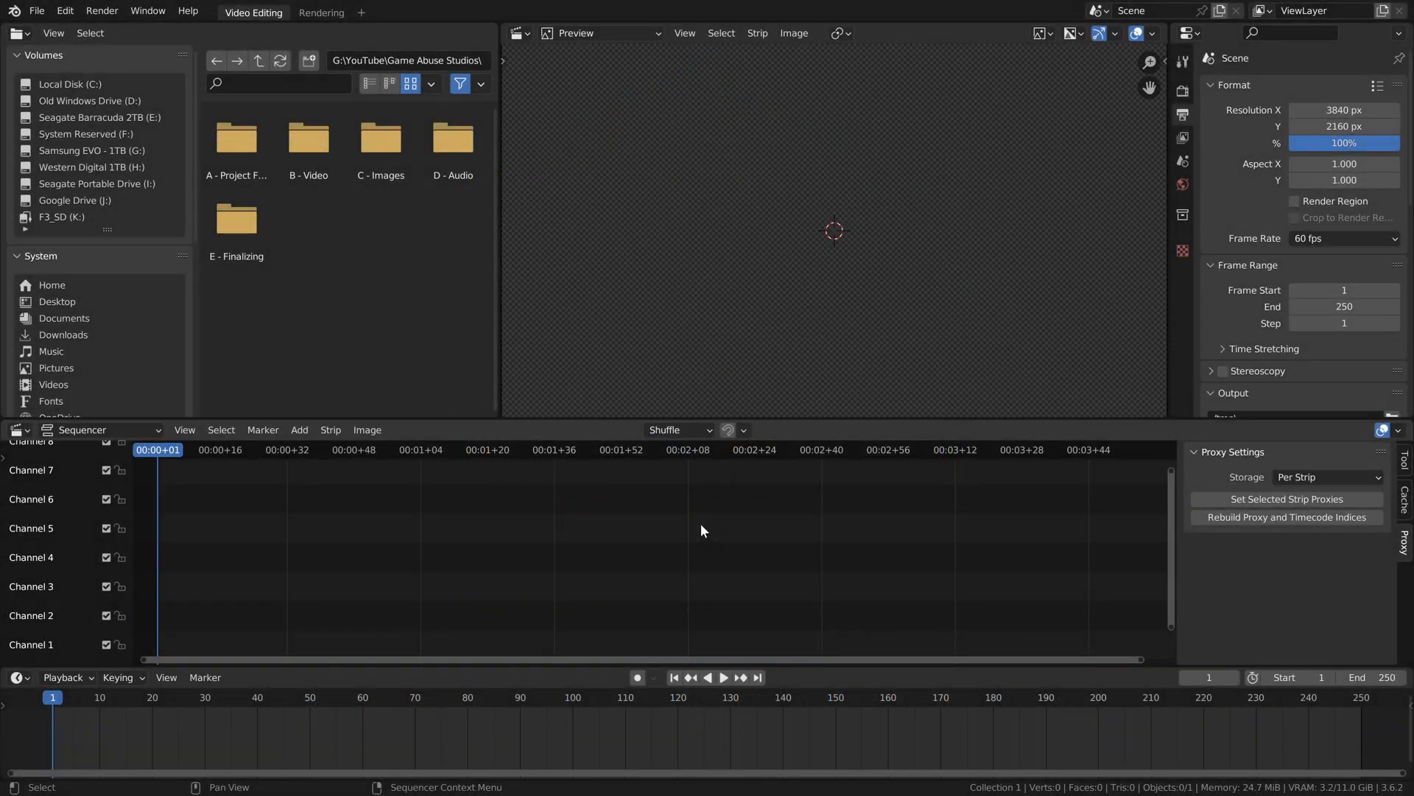
mouse_move(758, 512)
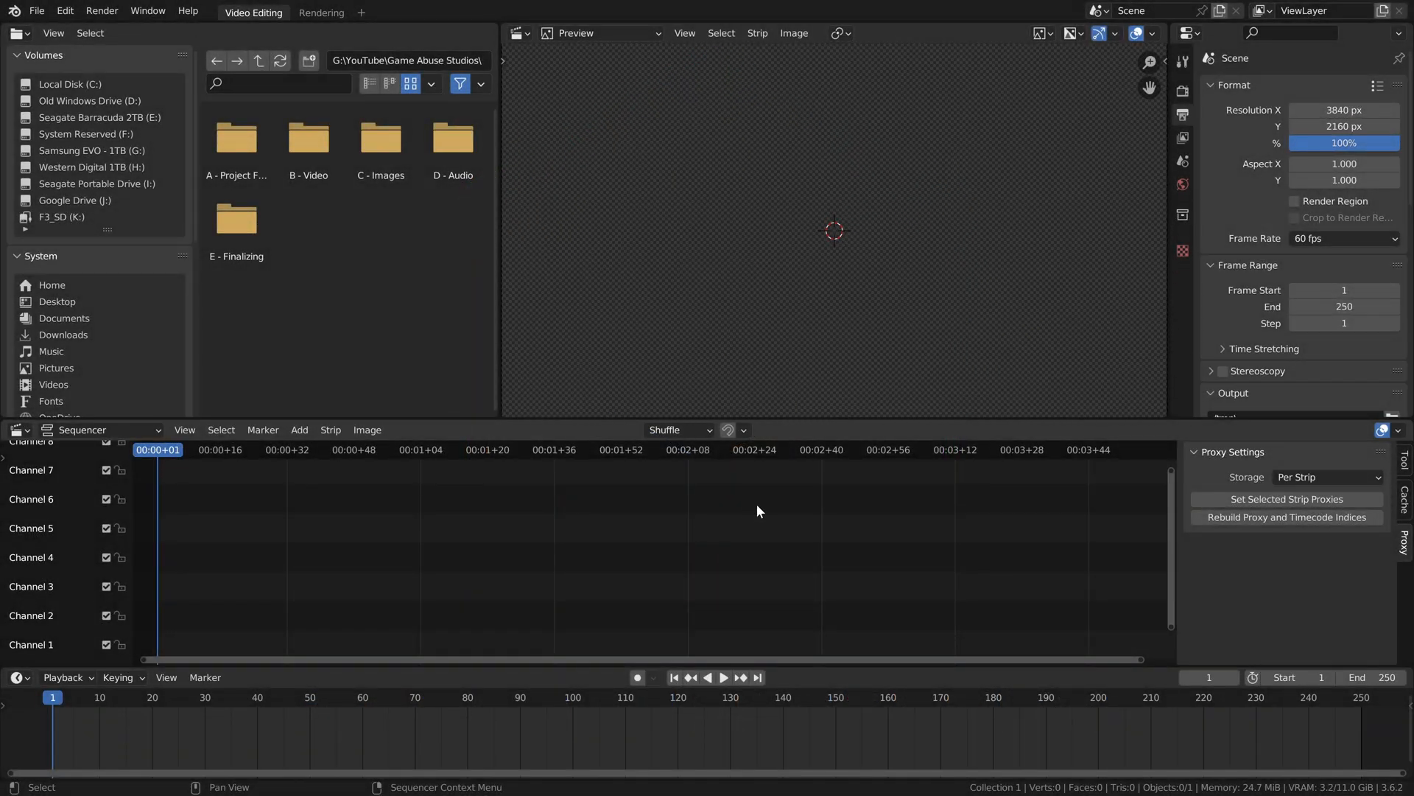
click(452, 136)
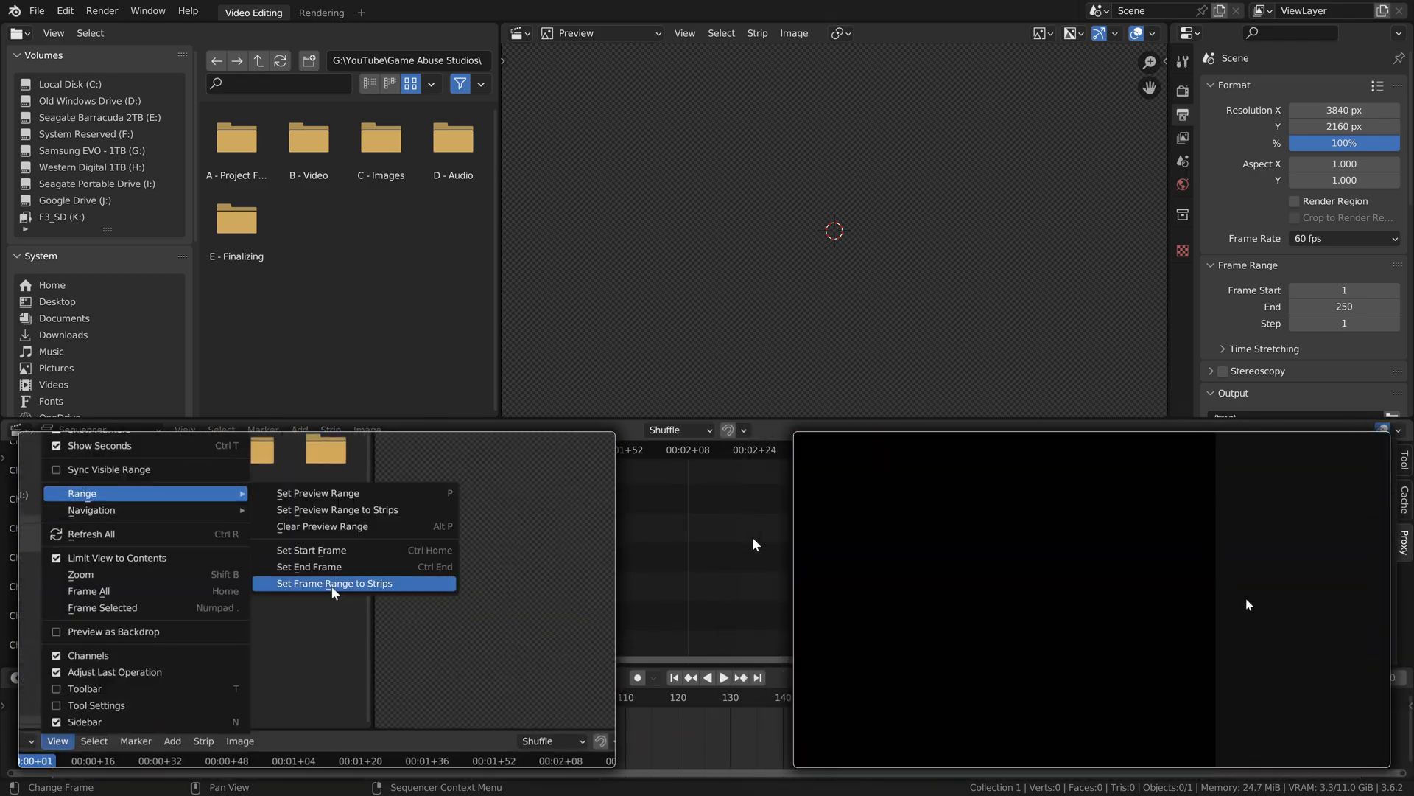
click(335, 583)
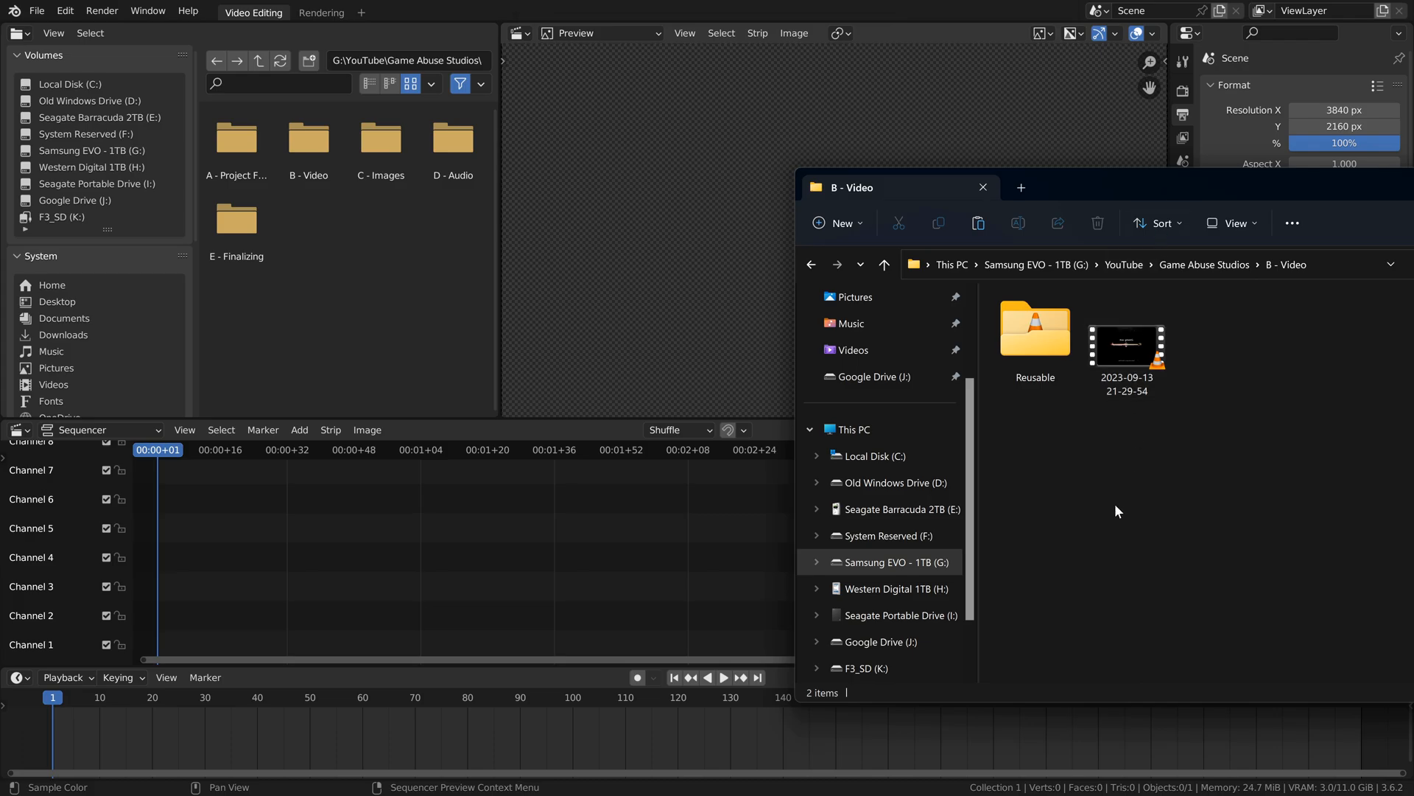
click(1124, 343)
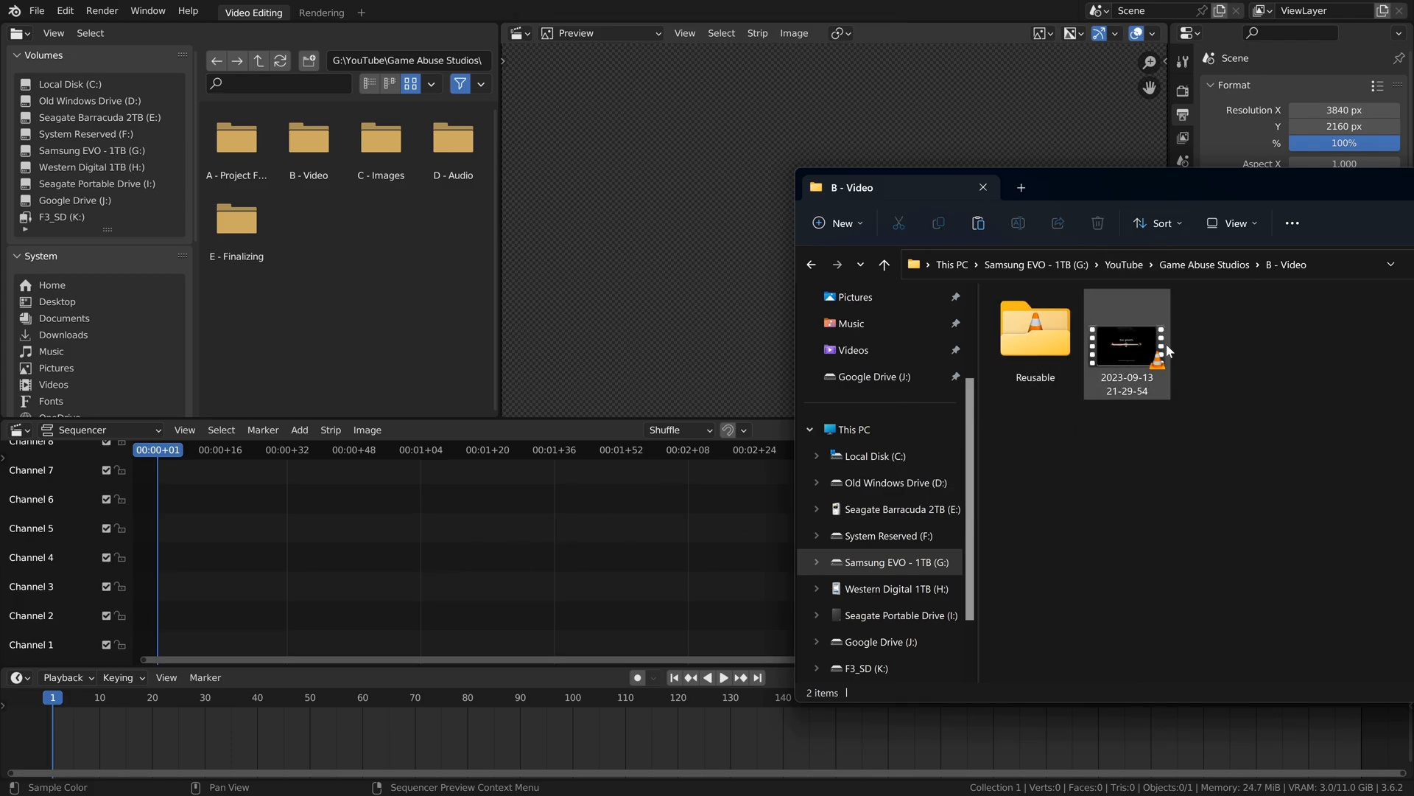
mouse_move(1151, 391)
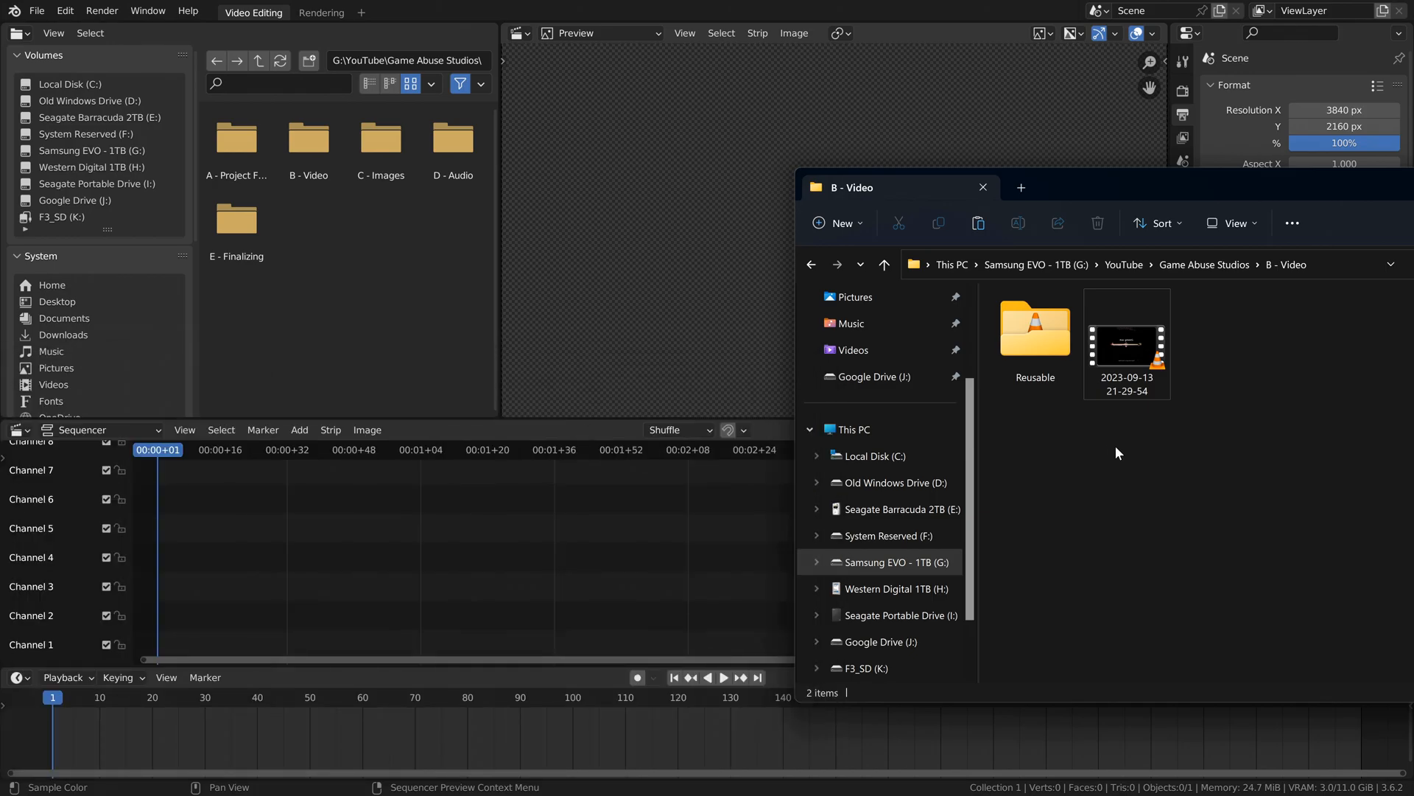
click(1125, 344)
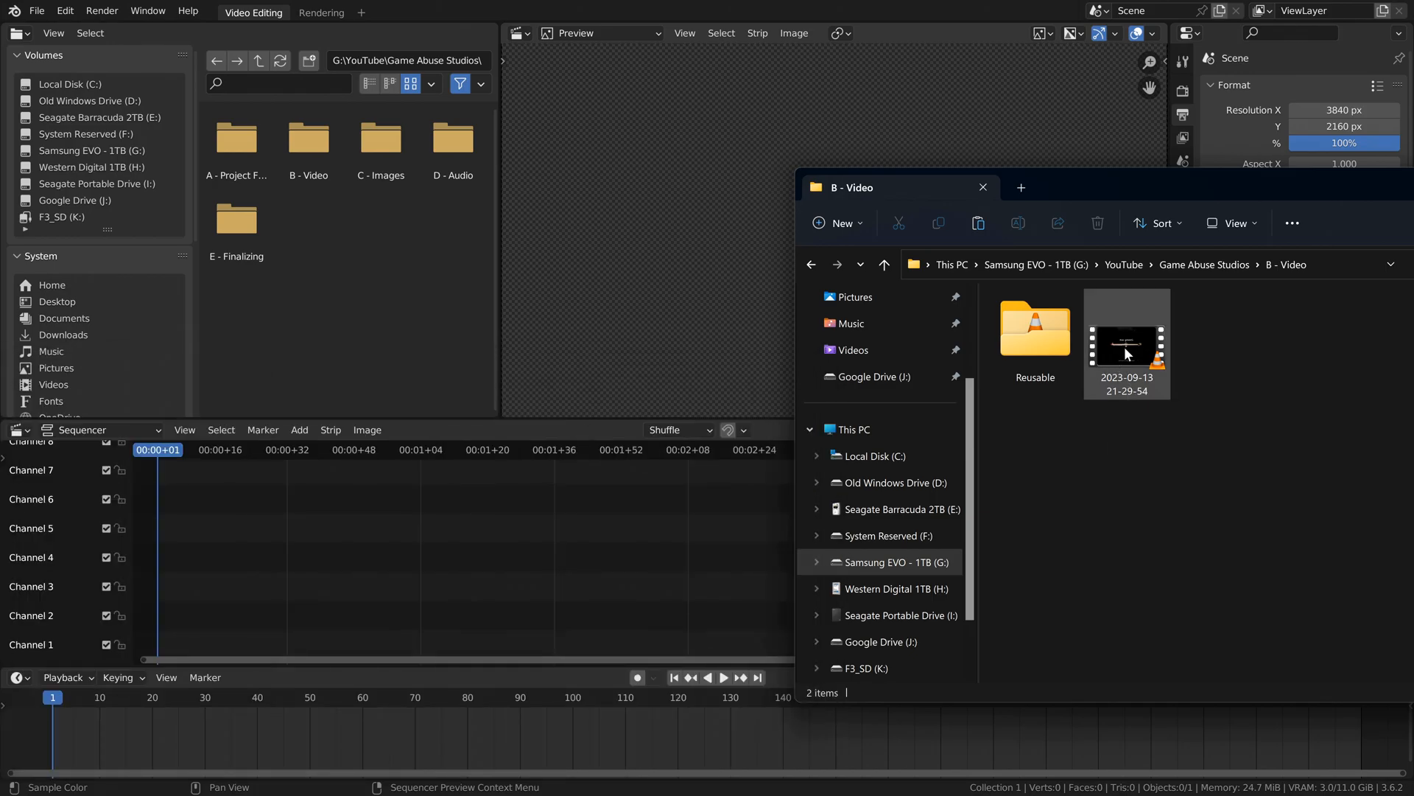
click(1127, 348)
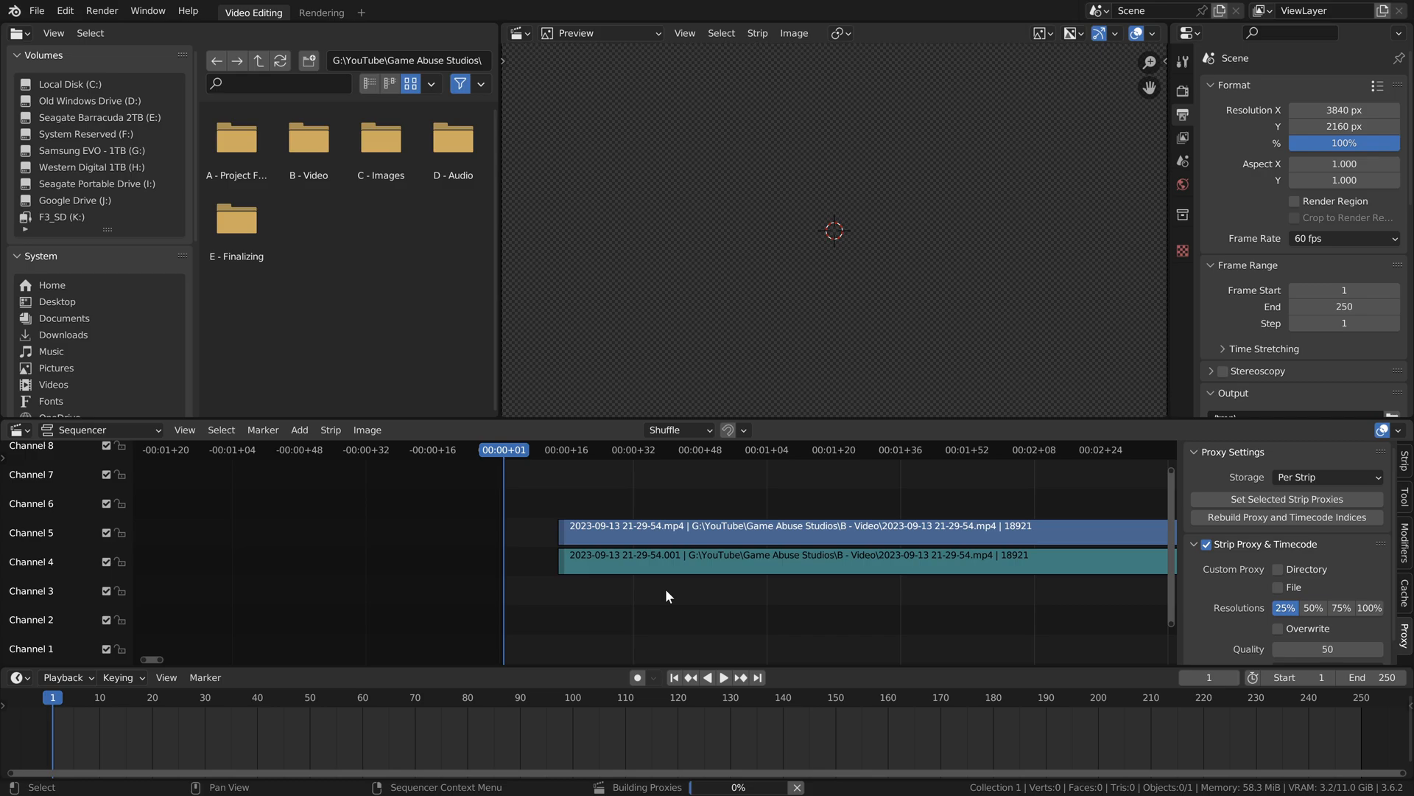
Delete the imported movie and sound strips, leaving the timeline empty
click(237, 755)
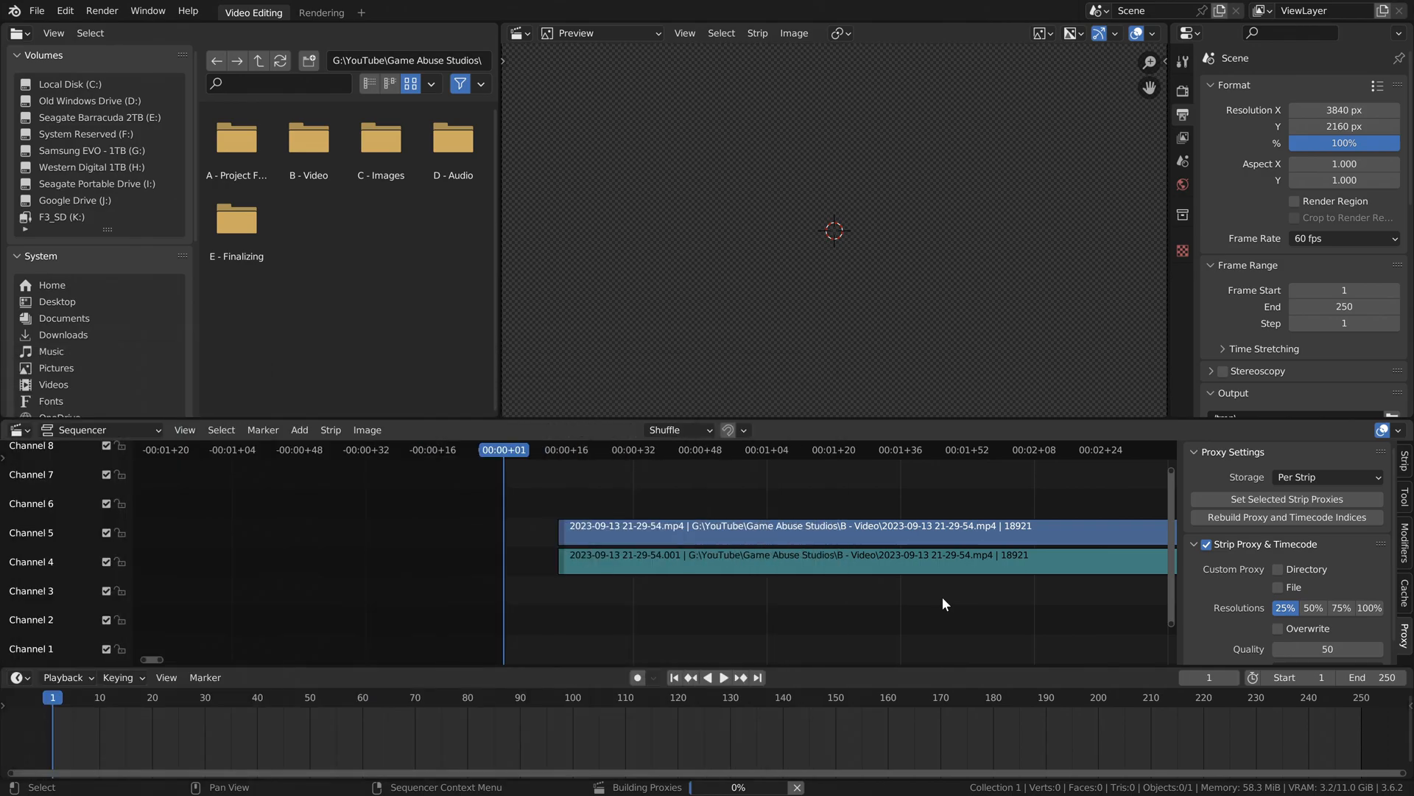
mouse_move(822, 595)
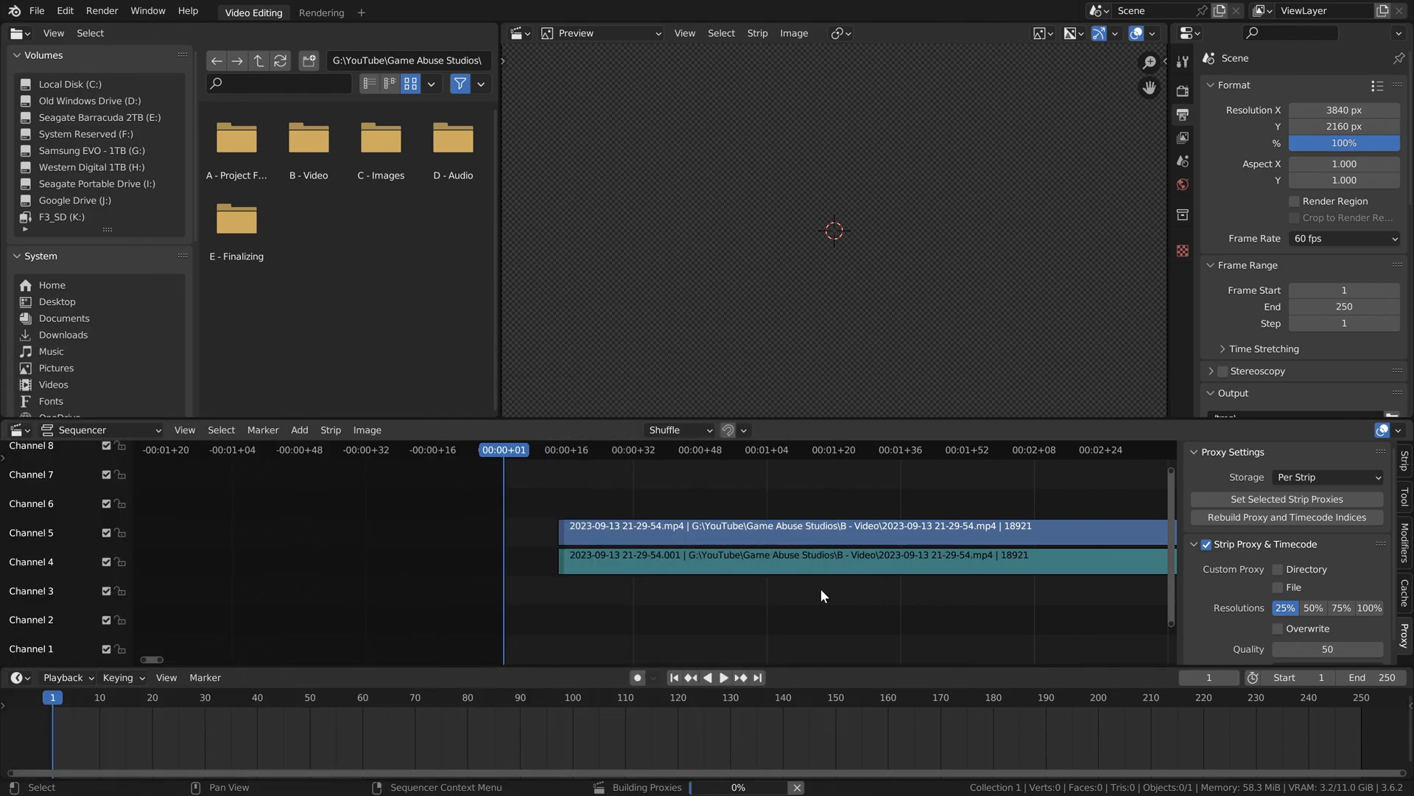
click(308, 136)
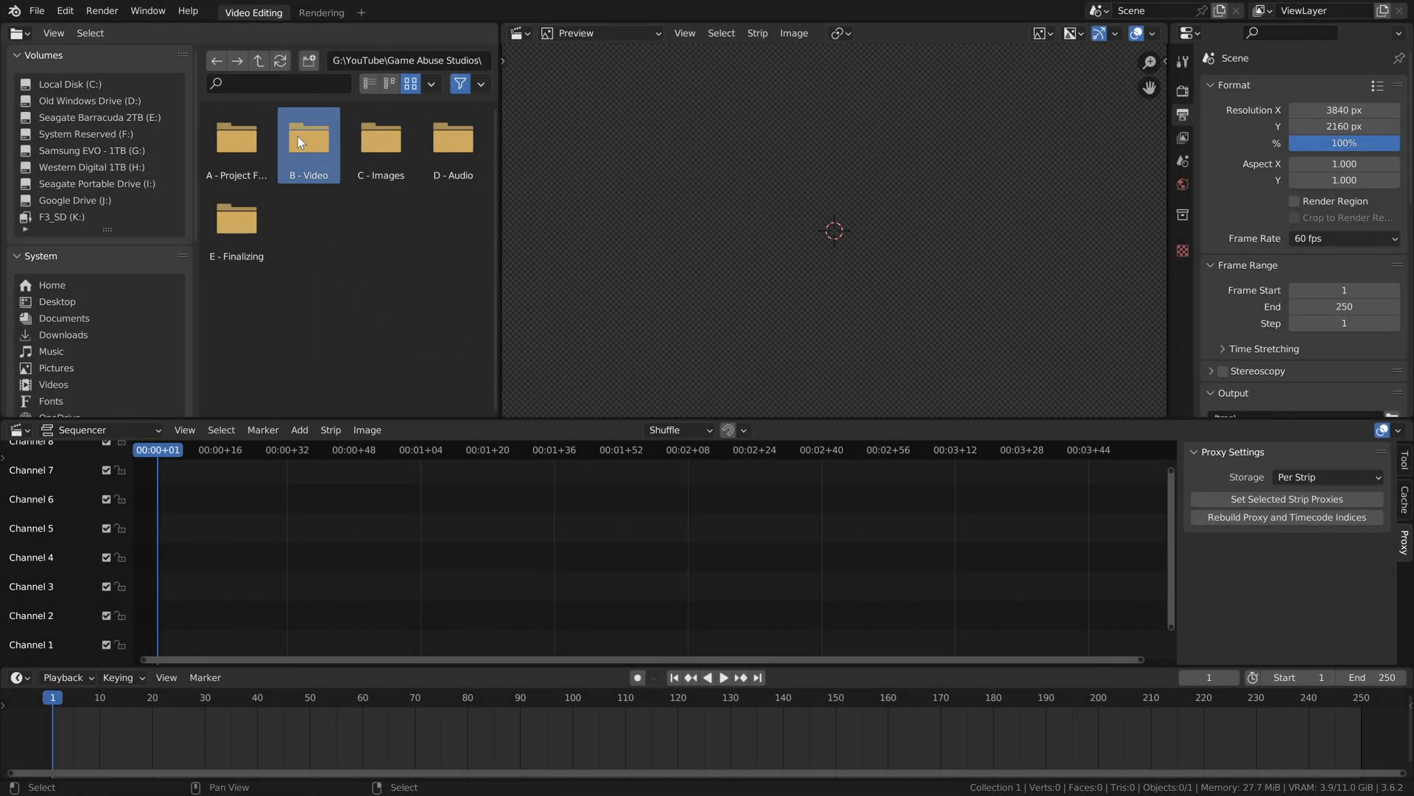
double_click(308, 140)
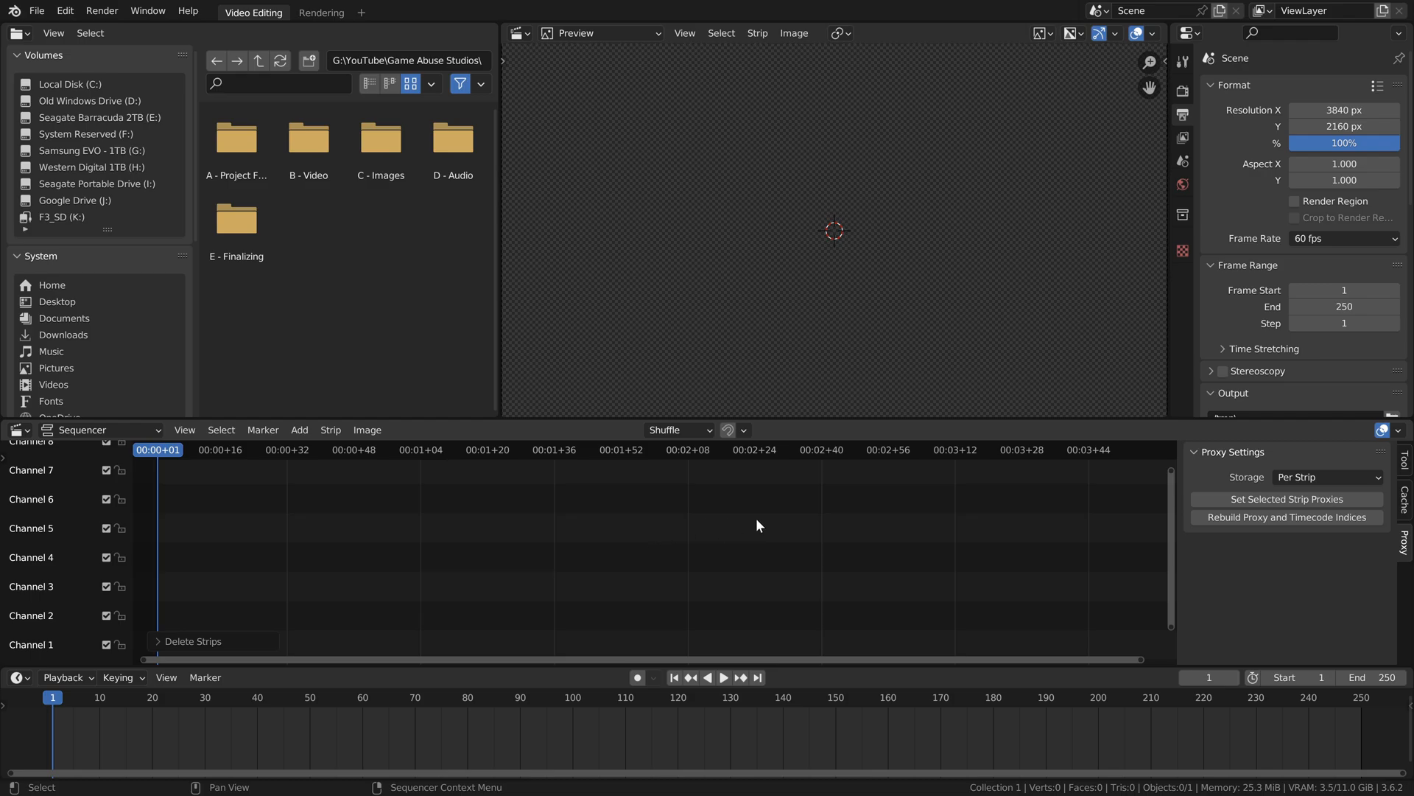
Add 0001-1221.mov from the B - Video folder as a movie strip via Add > Movie
click(299, 429)
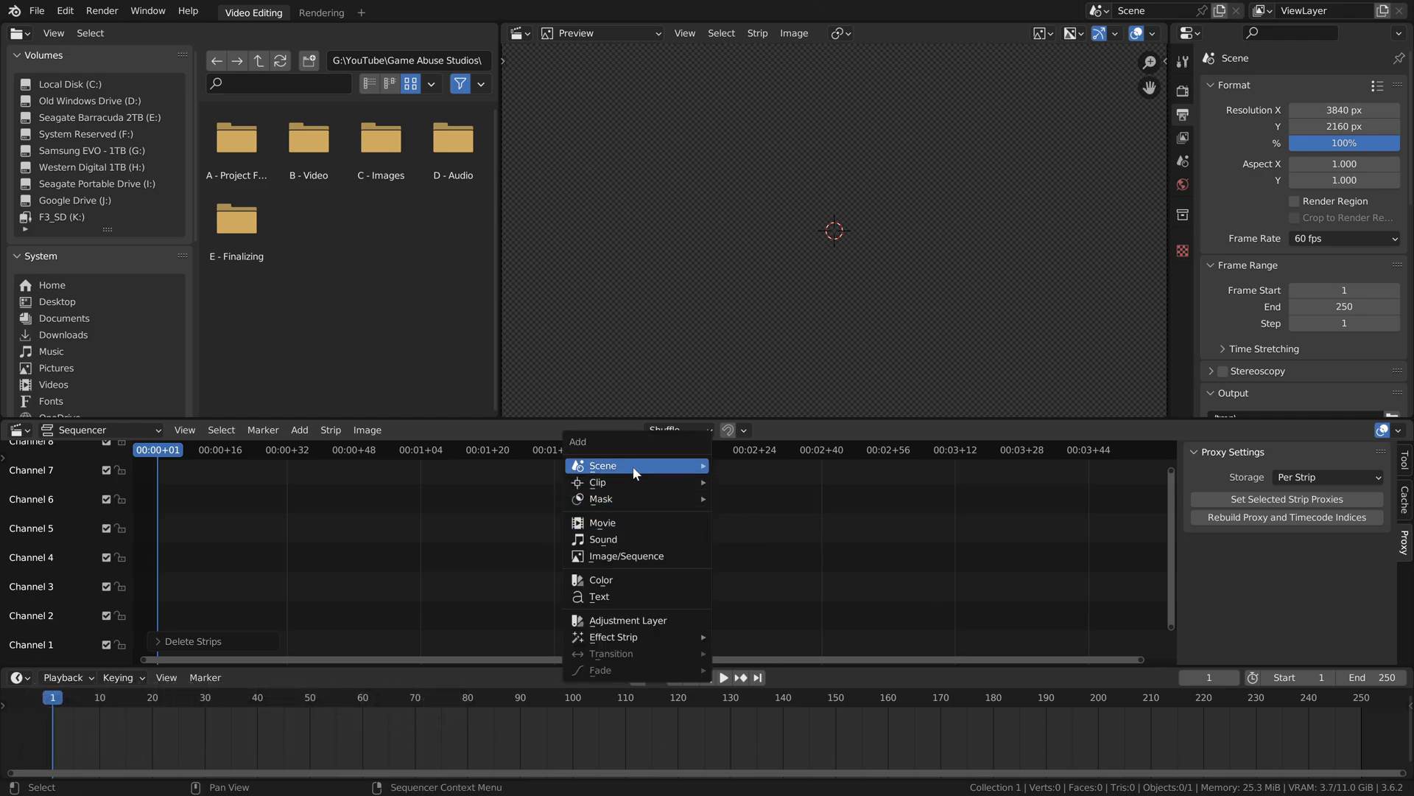
mouse_move(636, 539)
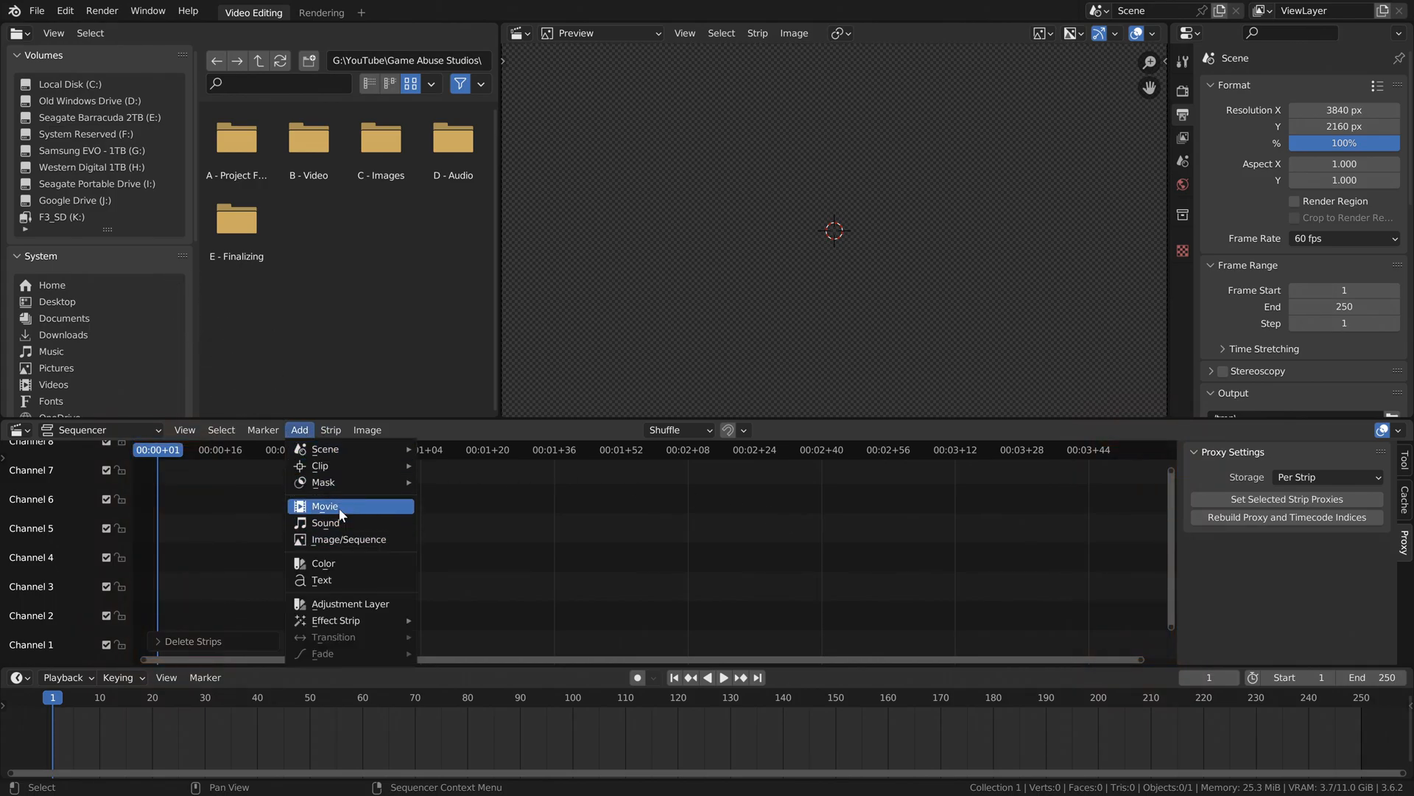
click(324, 505)
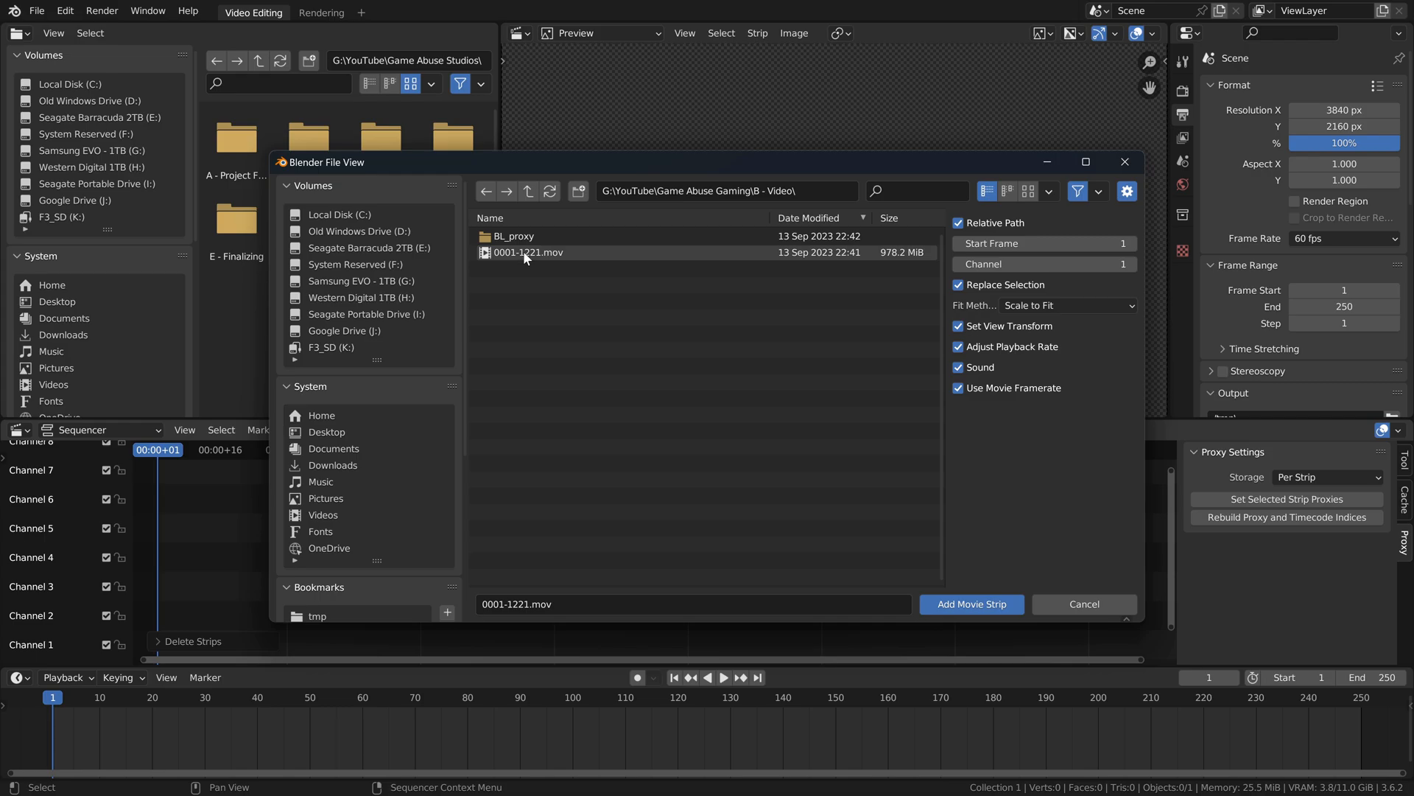
click(527, 252)
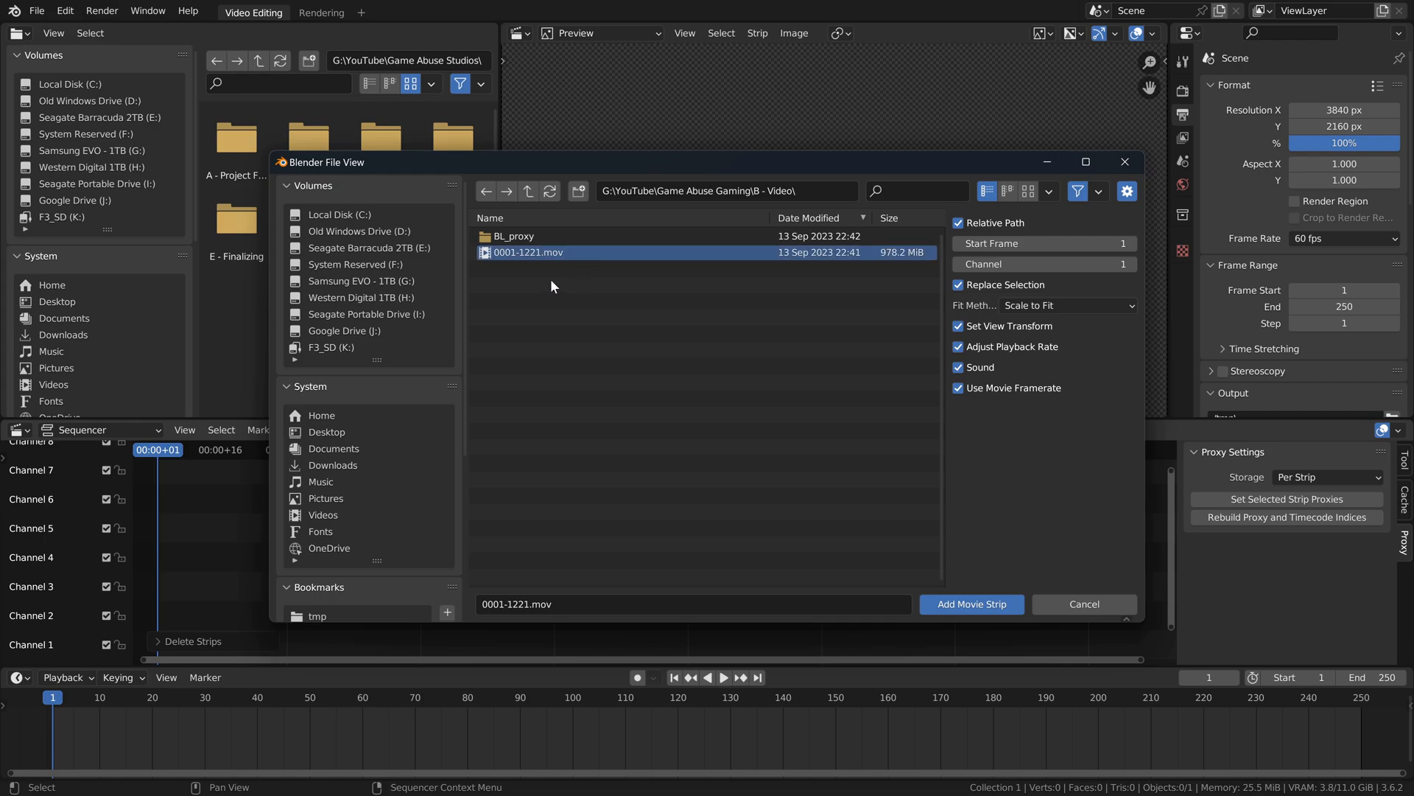
click(971, 604)
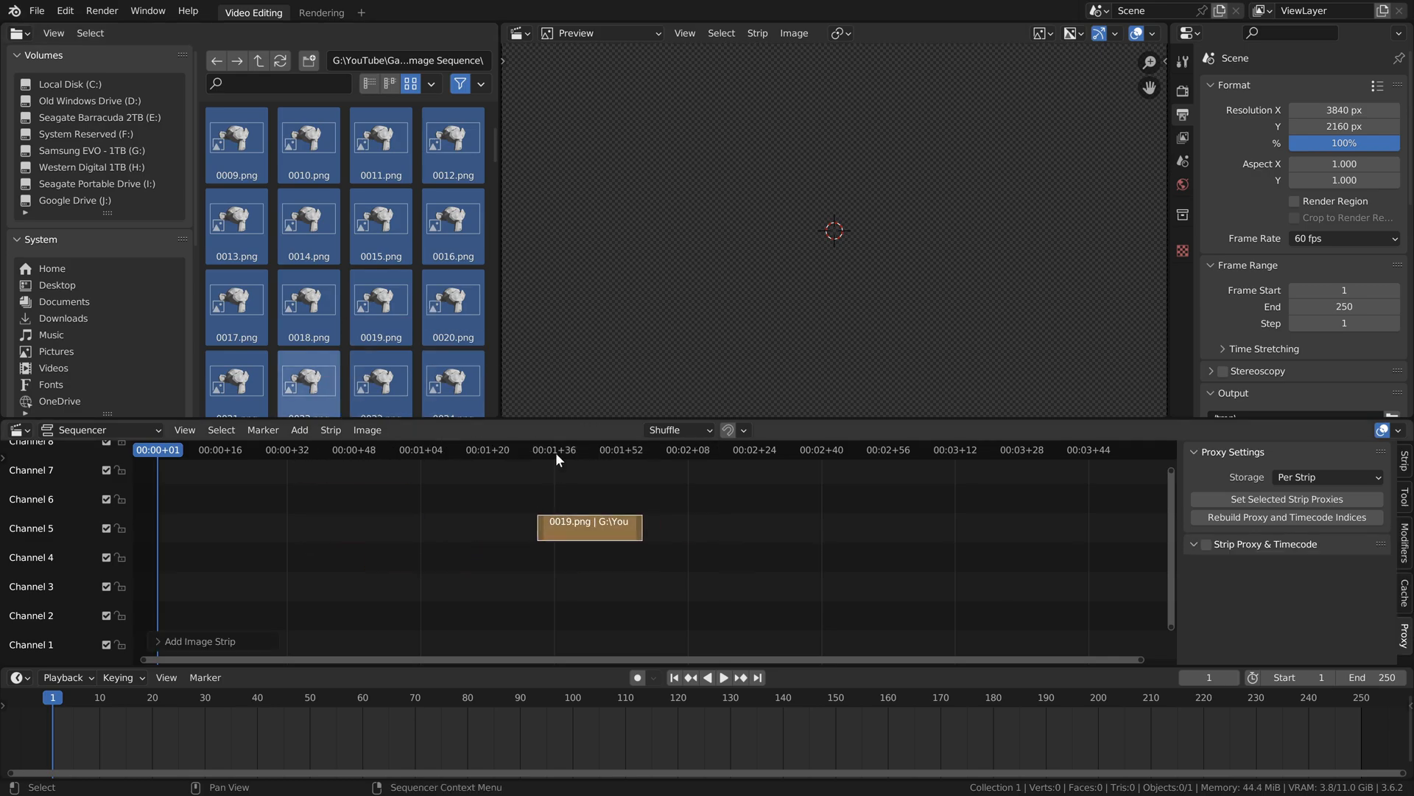
Move the playhead along the timeline to frame 81 over the 0019.png strip
click(615, 449)
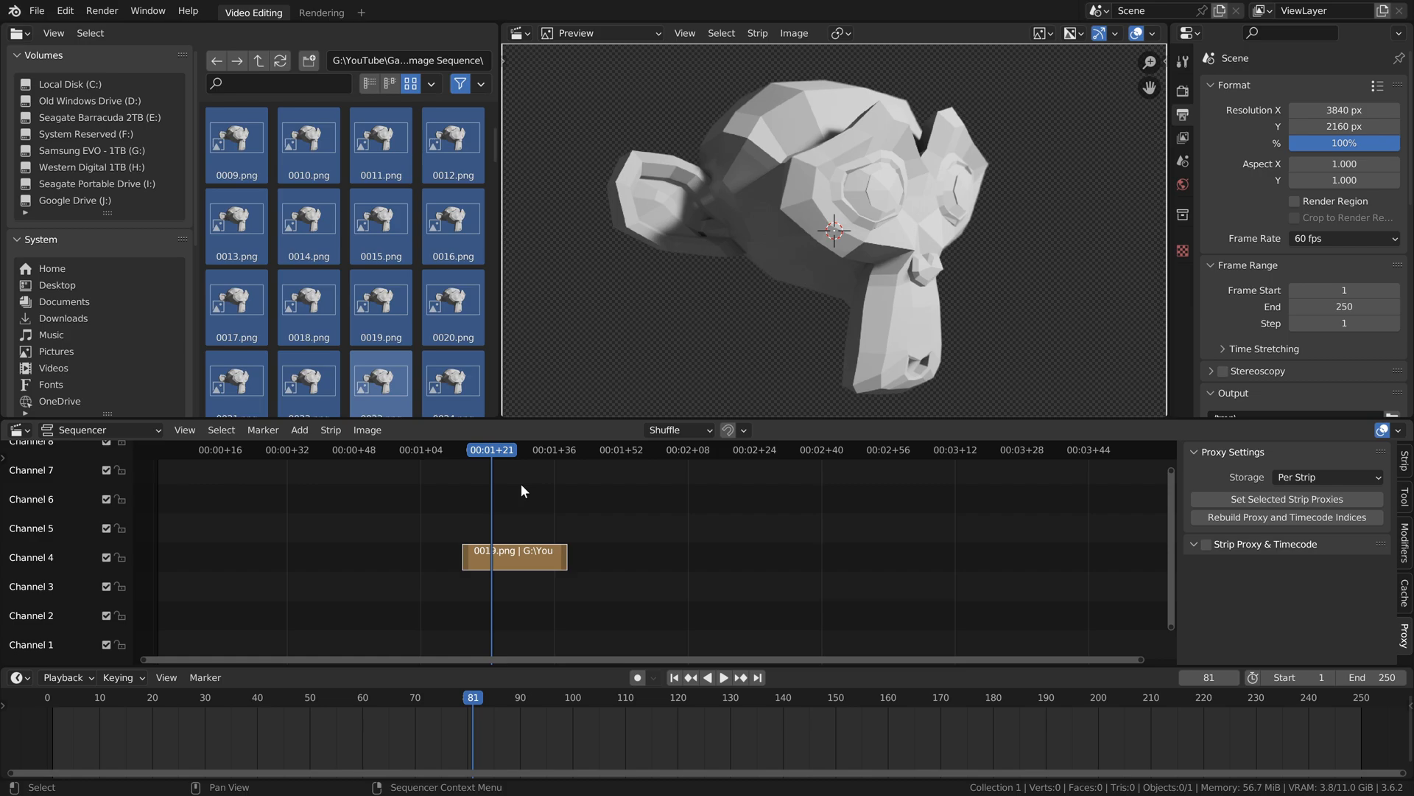
mouse_move(529, 557)
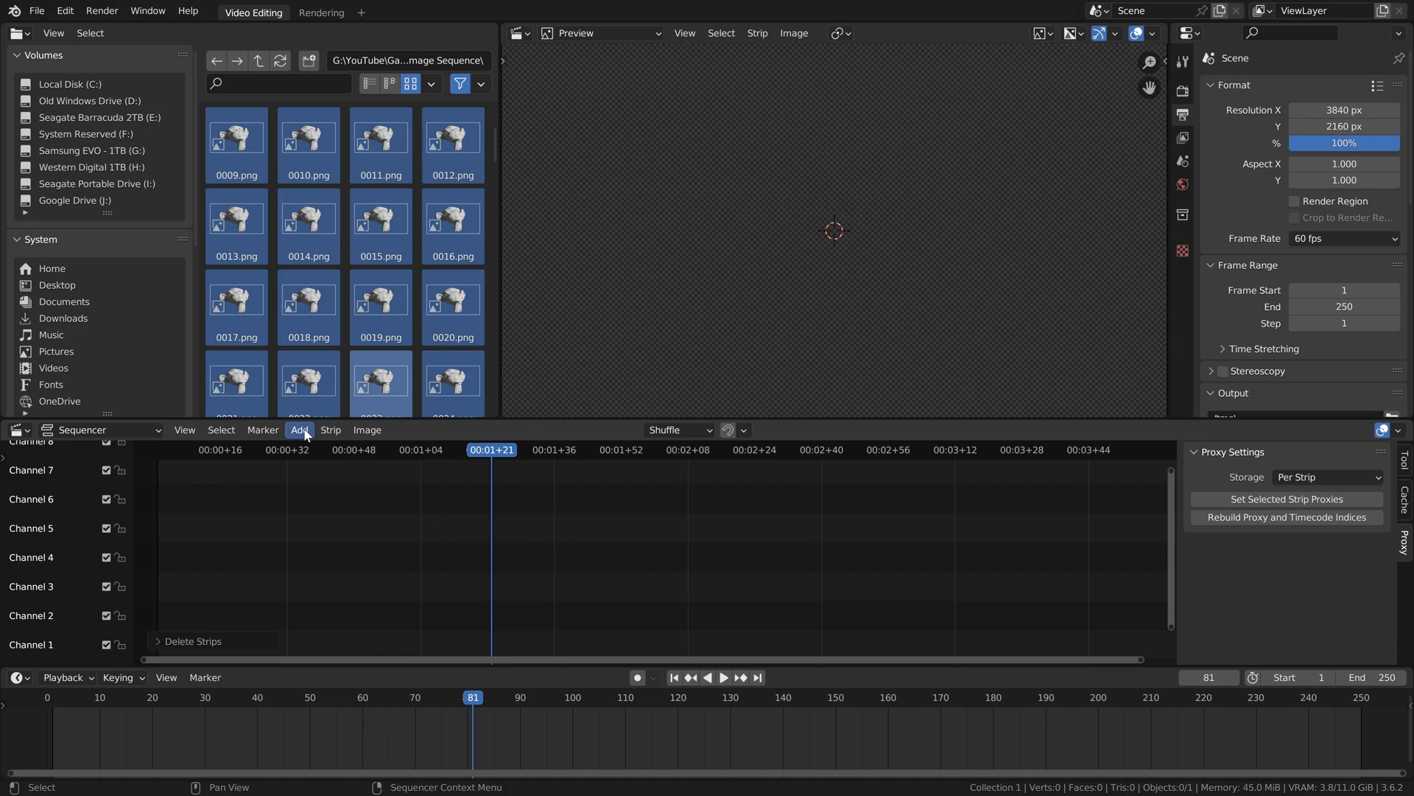
Start adding an Image/Sequence strip and browse into the Image sequence 5 folder
click(299, 428)
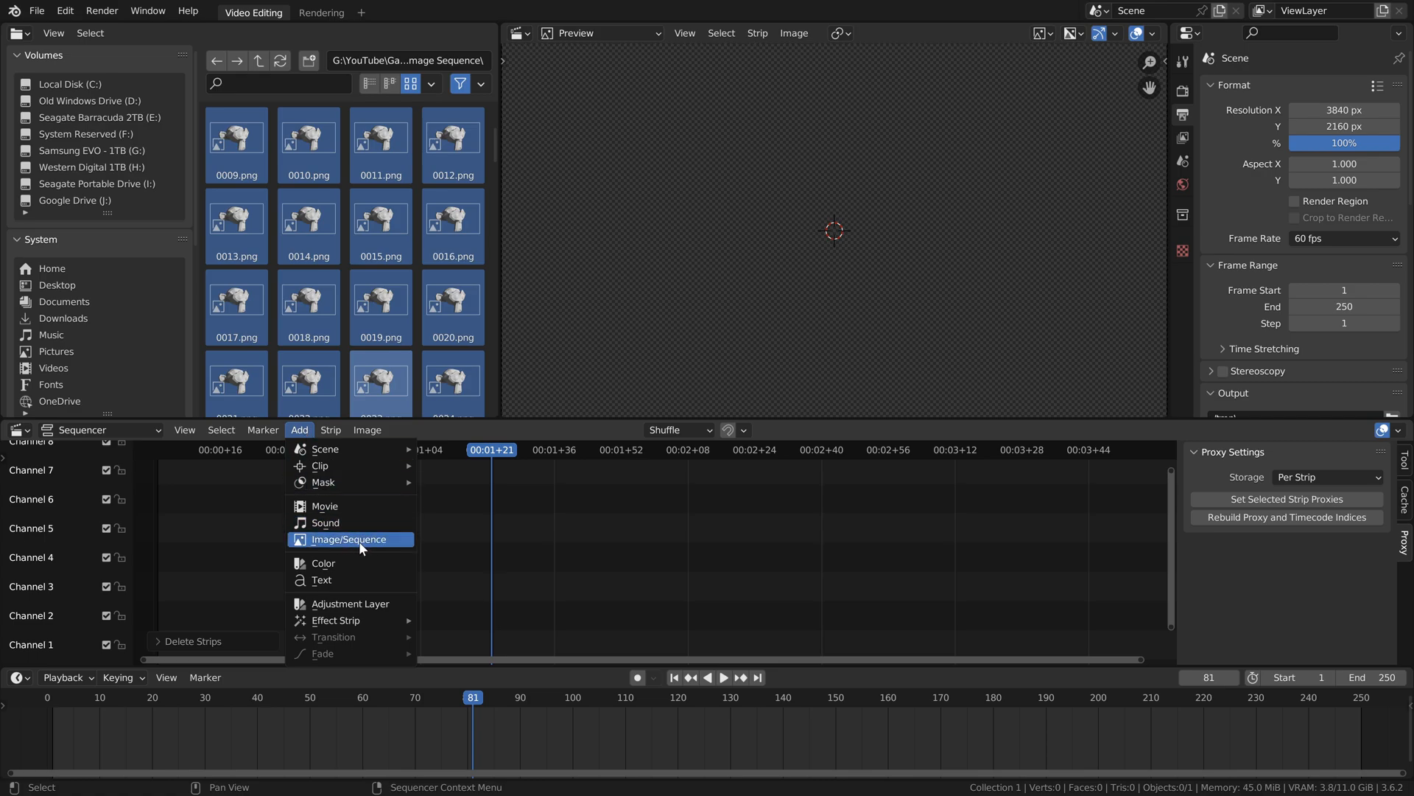
click(349, 539)
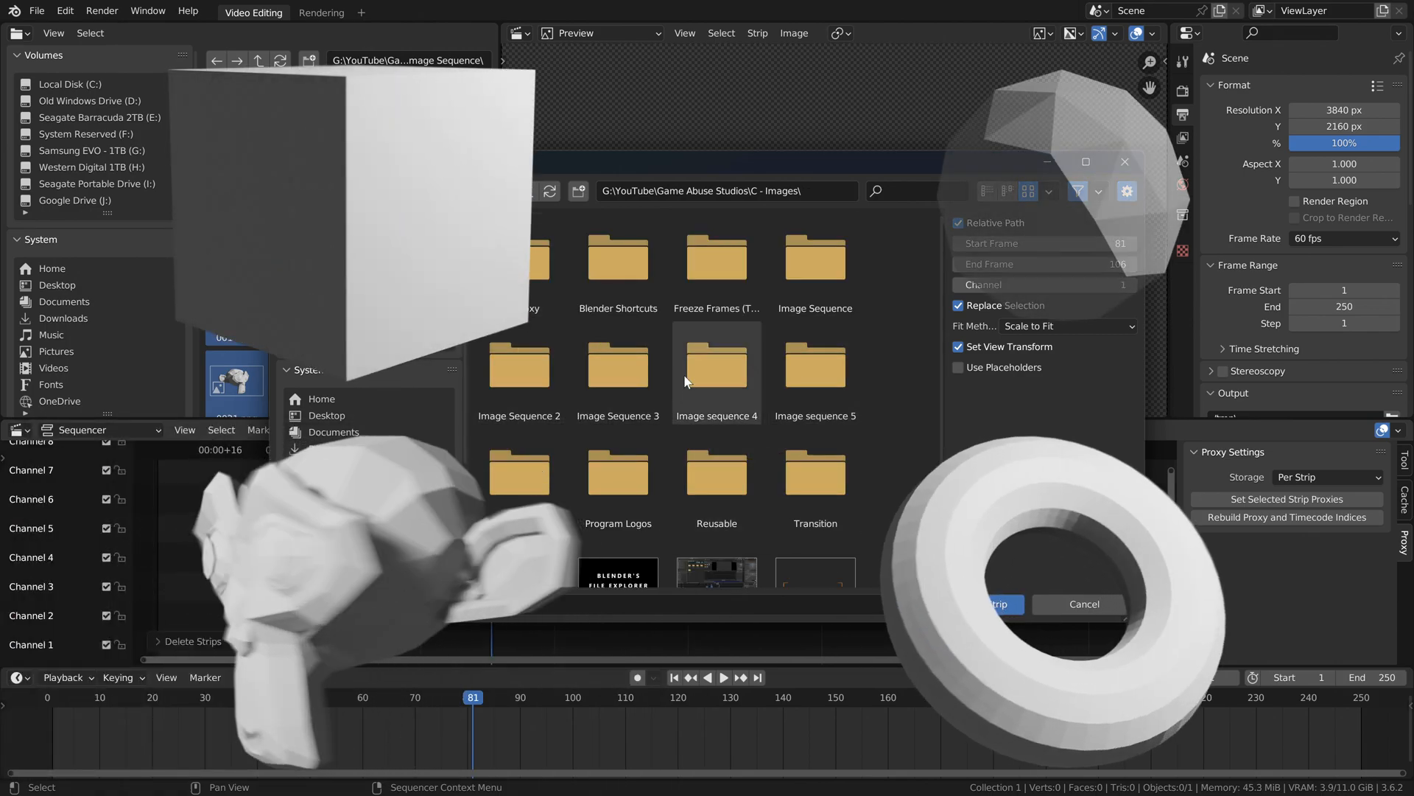
double_click(716, 364)
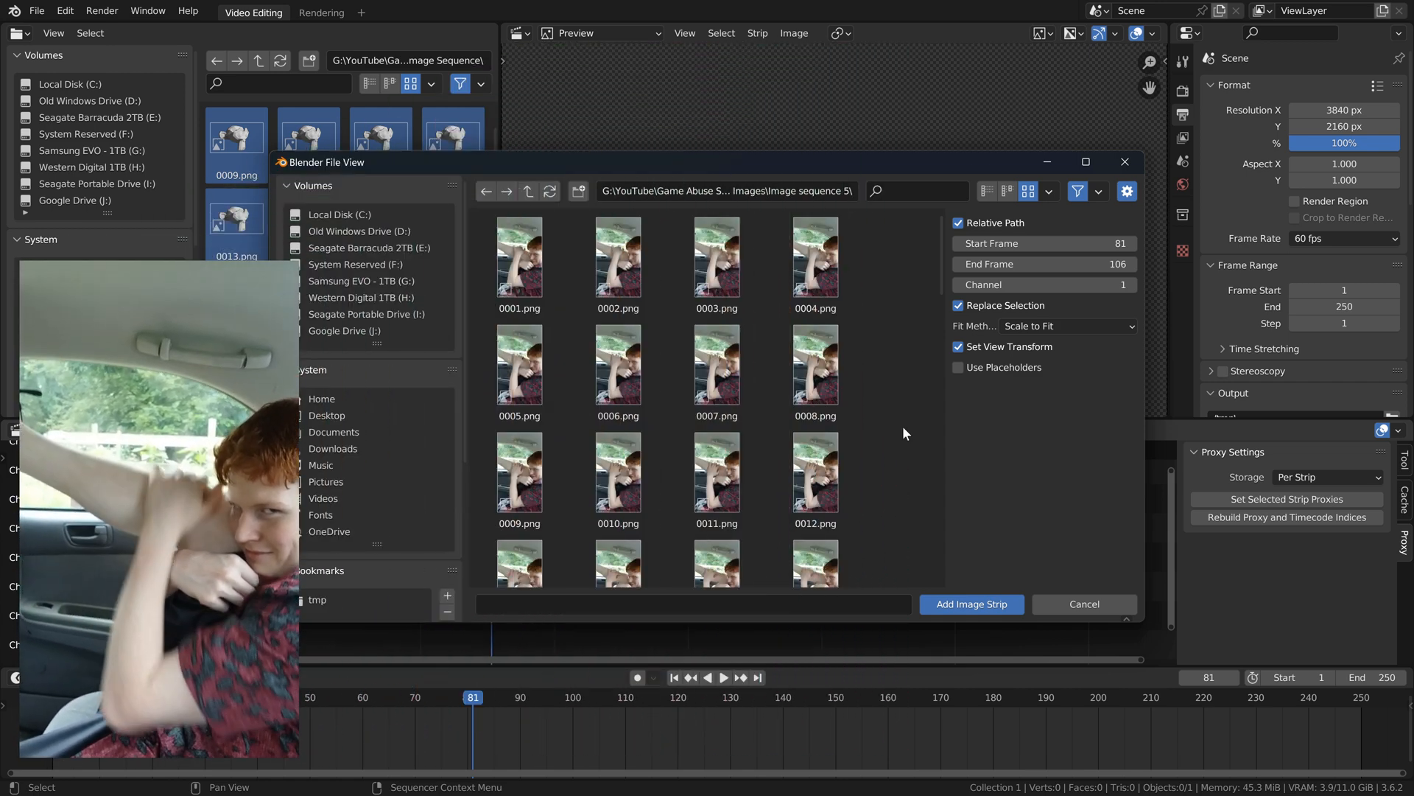
Navigate to the Image Sequence folder and select all frames 0001.png–0131.png
click(527, 190)
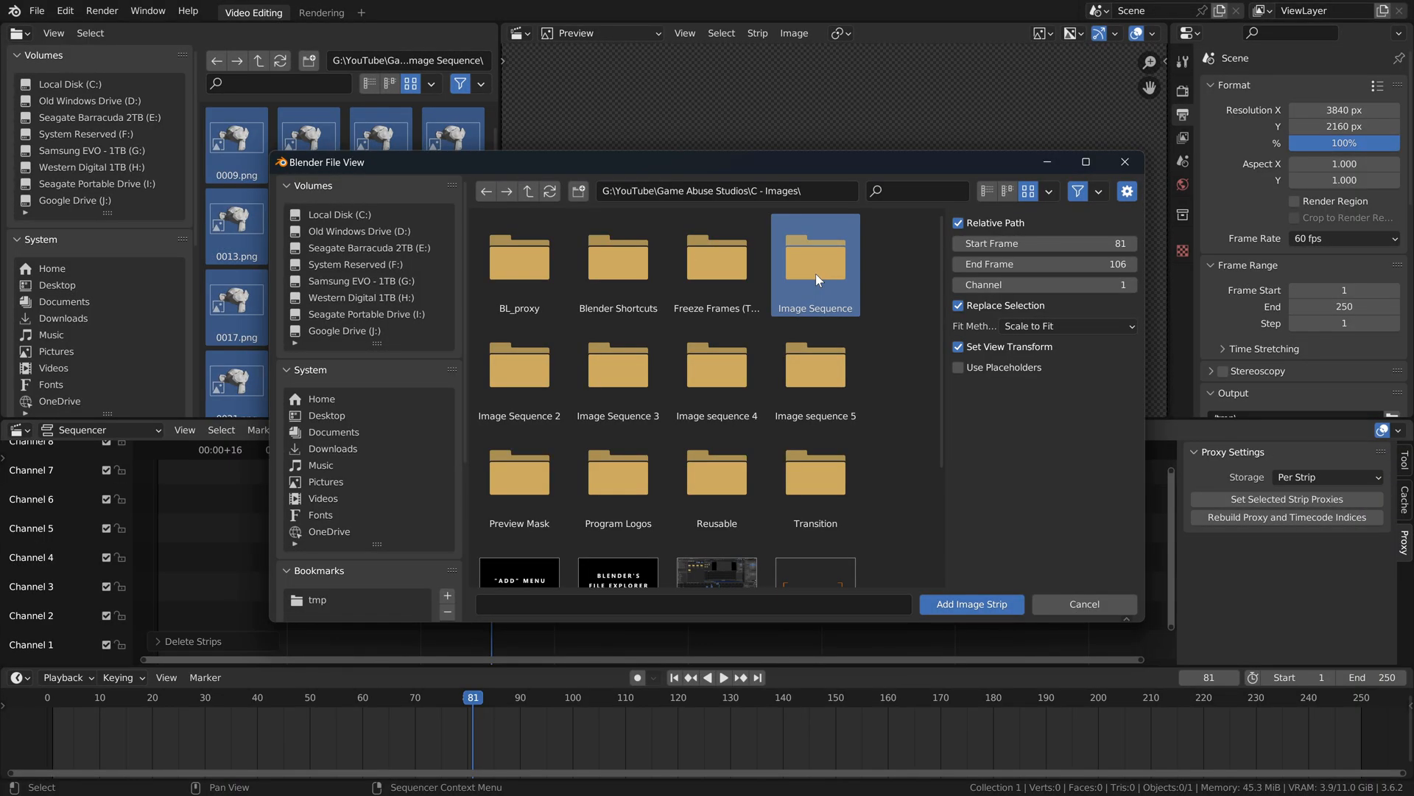
double_click(814, 256)
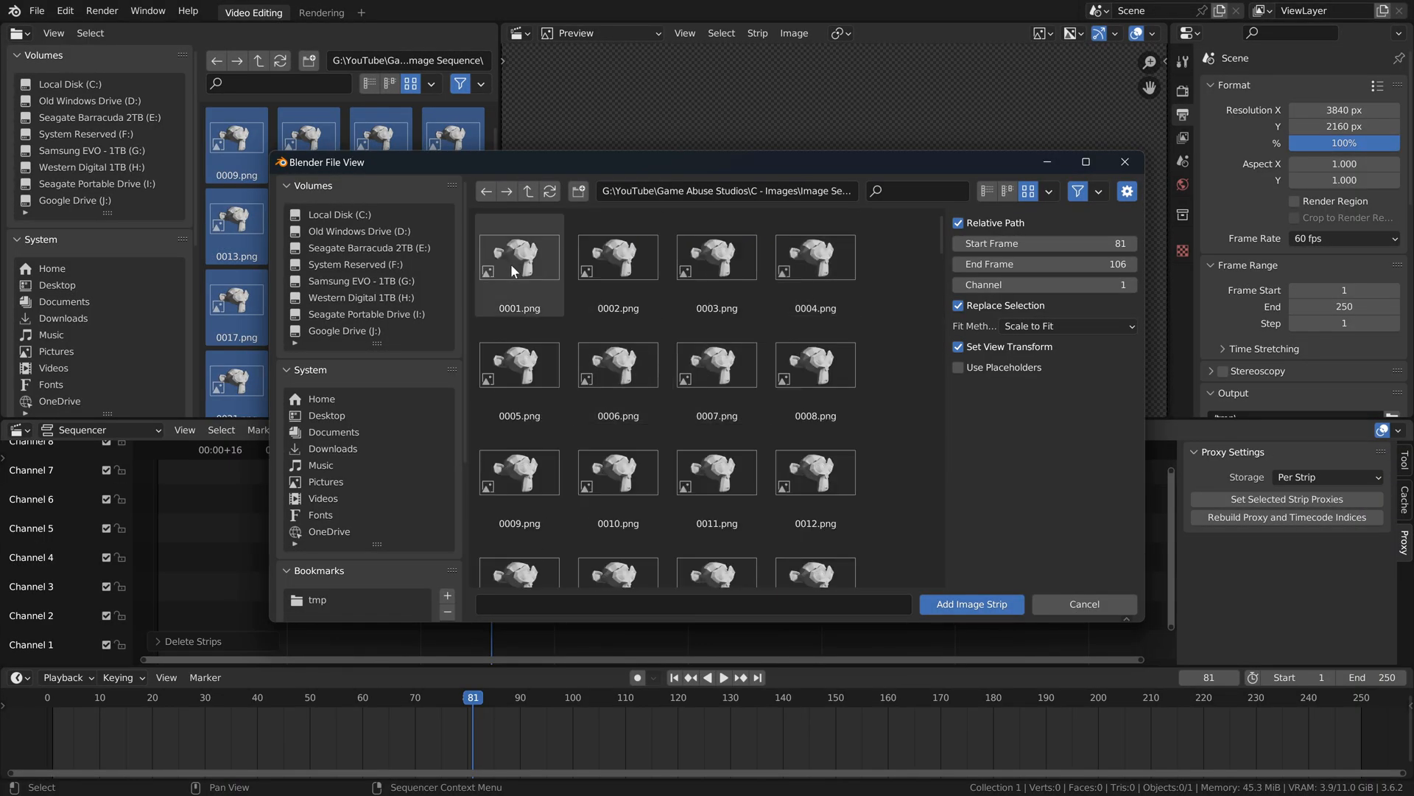
click(716, 472)
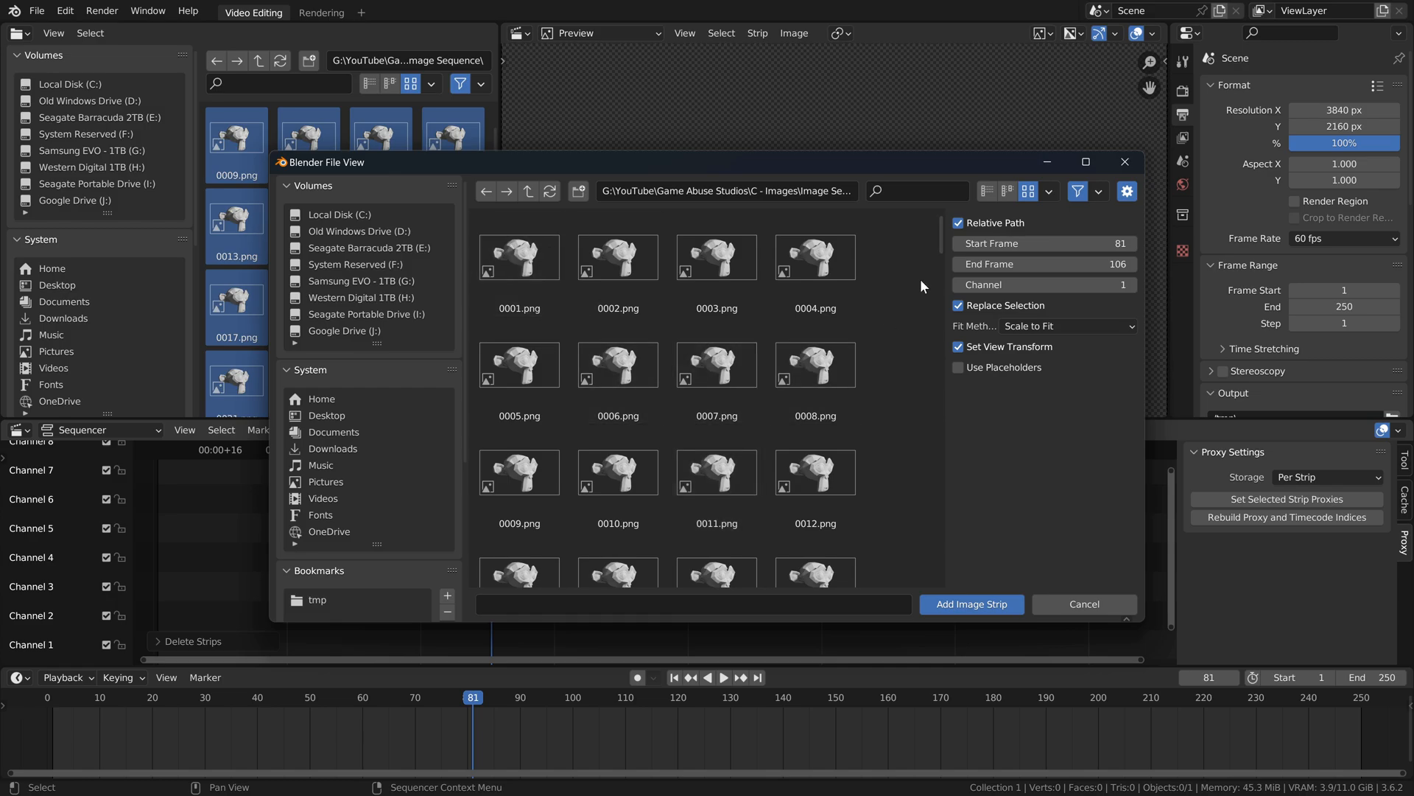
click(1048, 192)
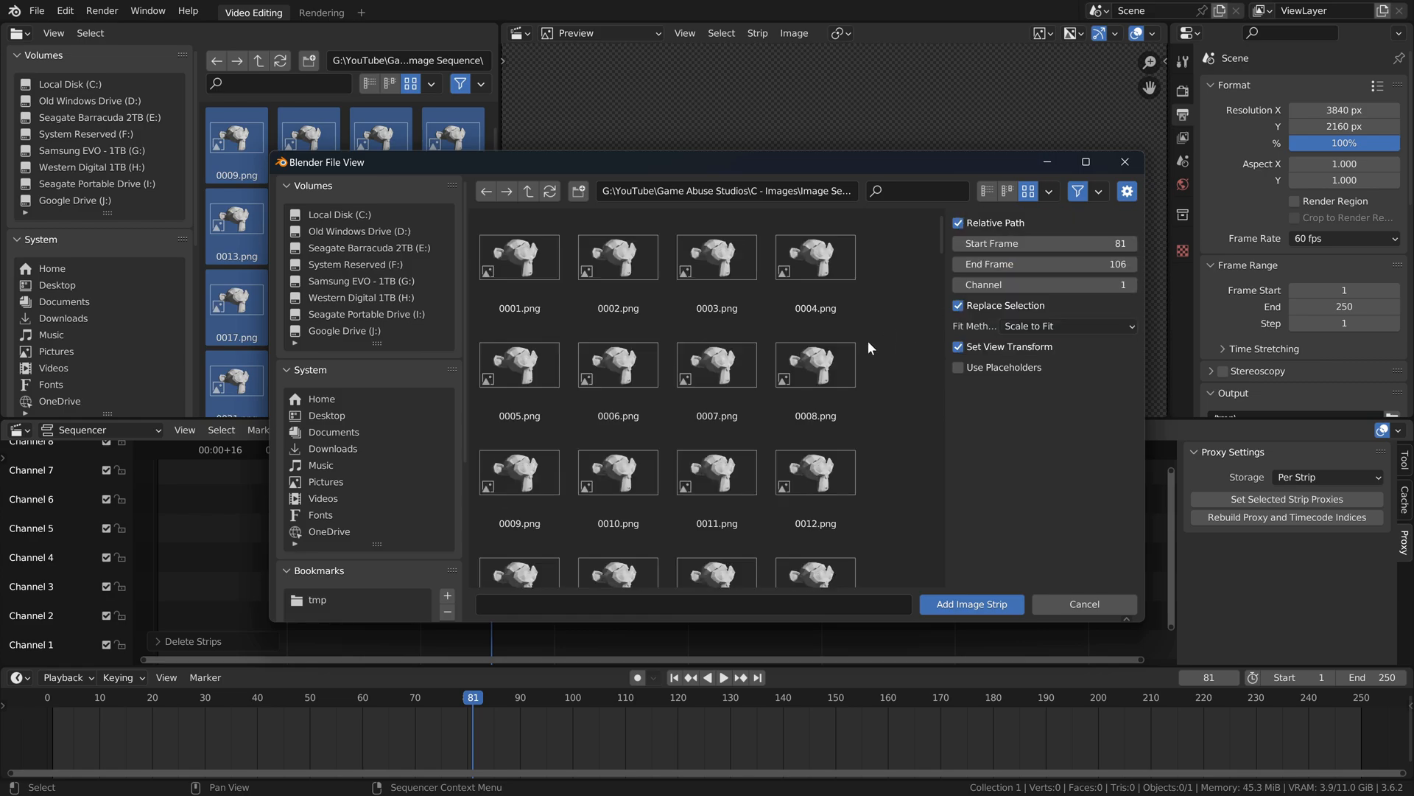
click(519, 257)
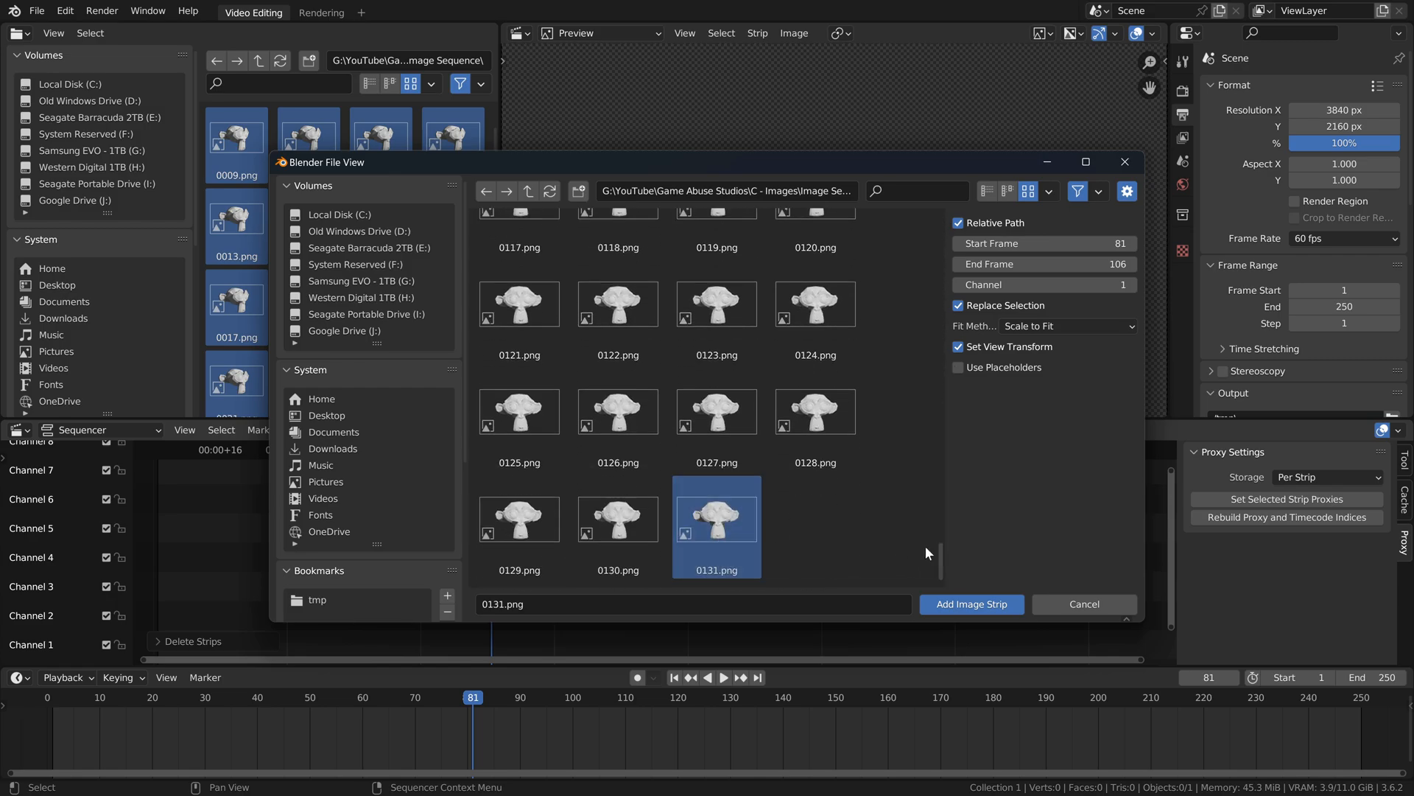
mouse_move(832, 511)
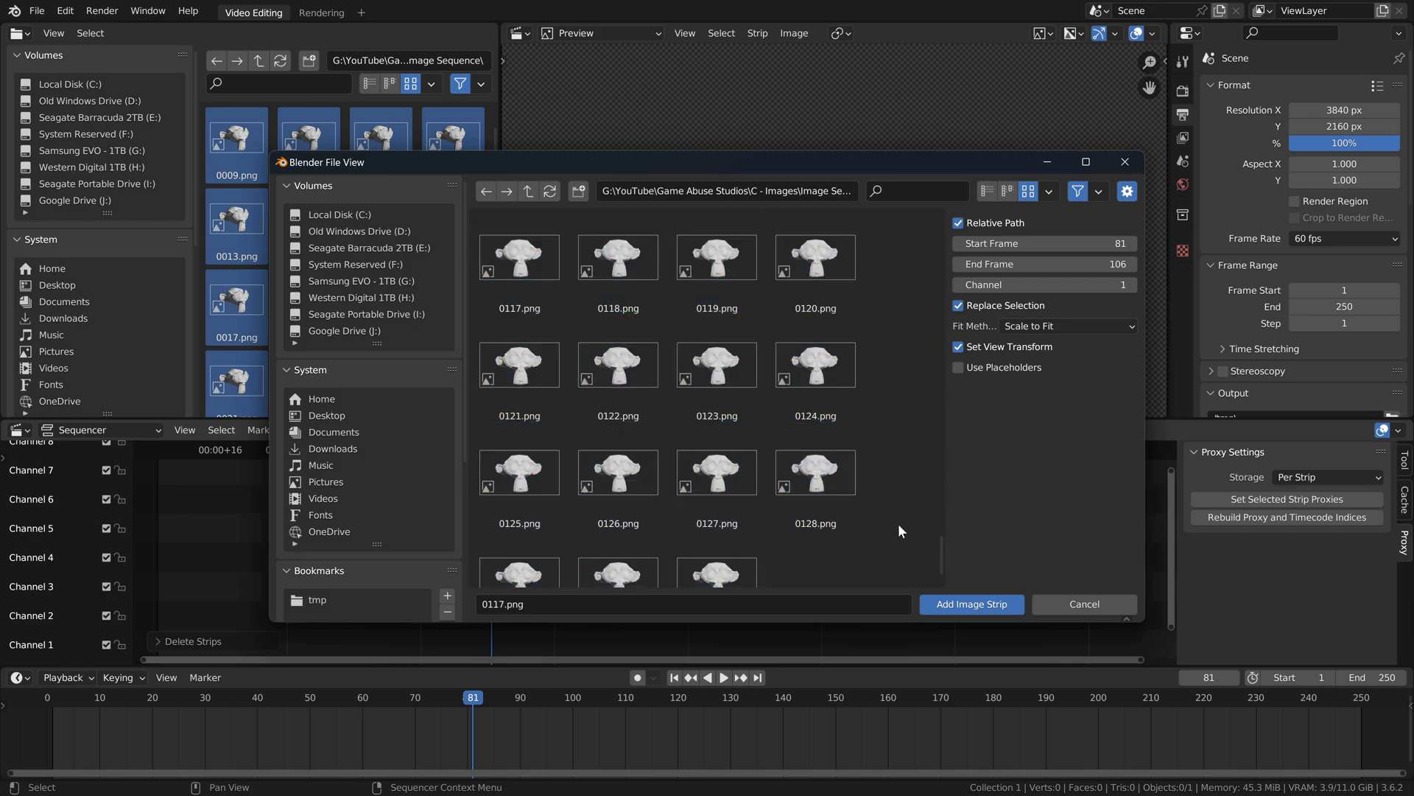
mouse_move(814, 554)
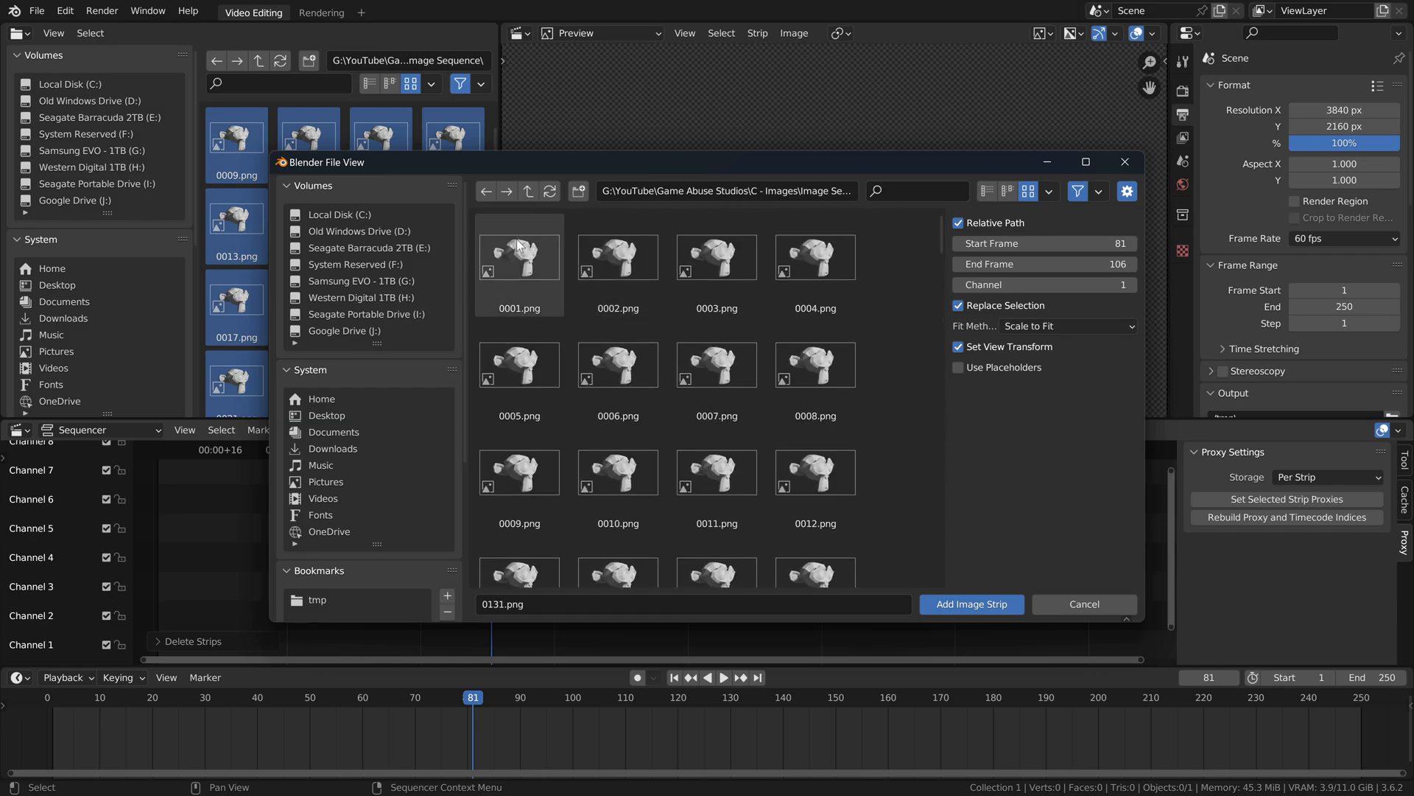
key(ctrl+a)
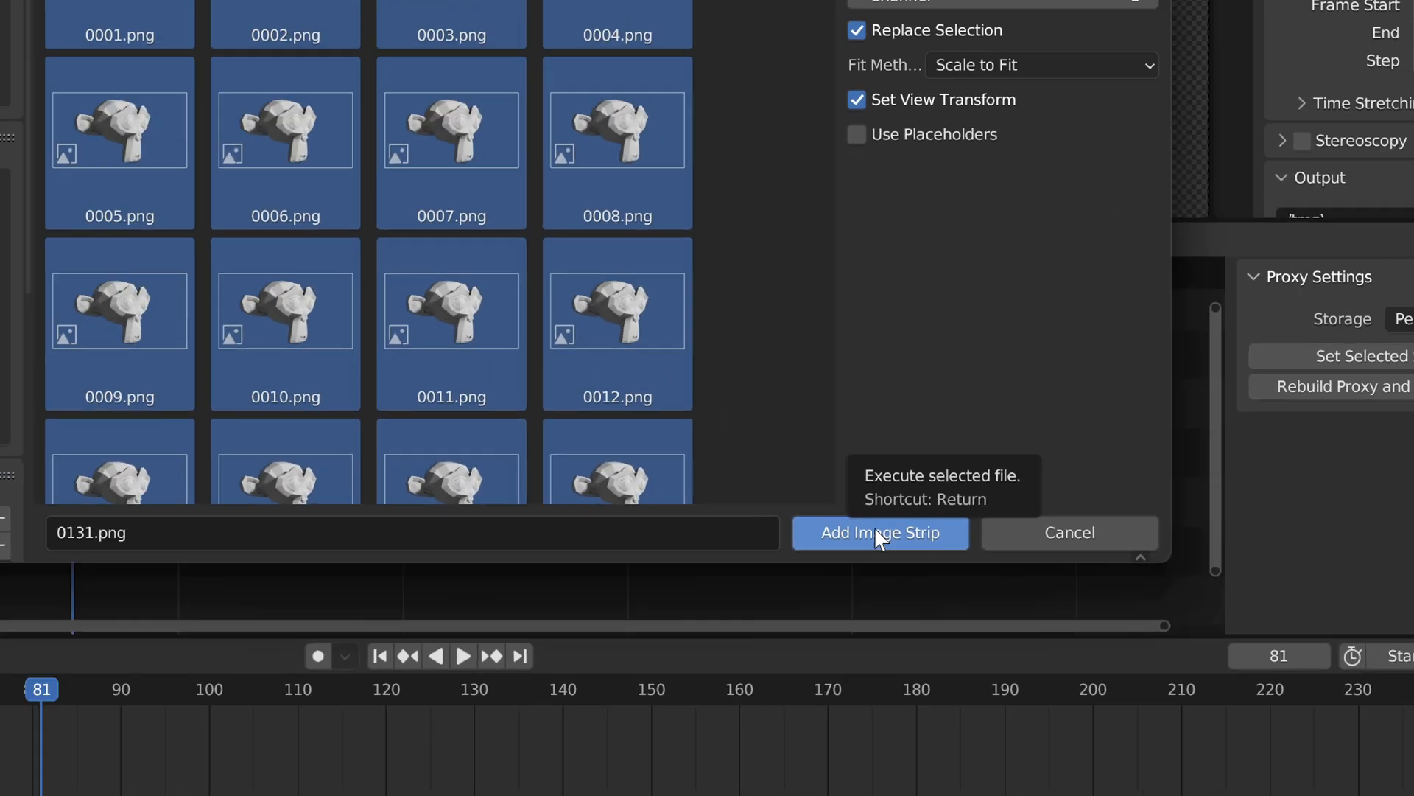
Add the selected frames as an image strip on channel 1 and drop 0019.png onto channel 3
click(880, 532)
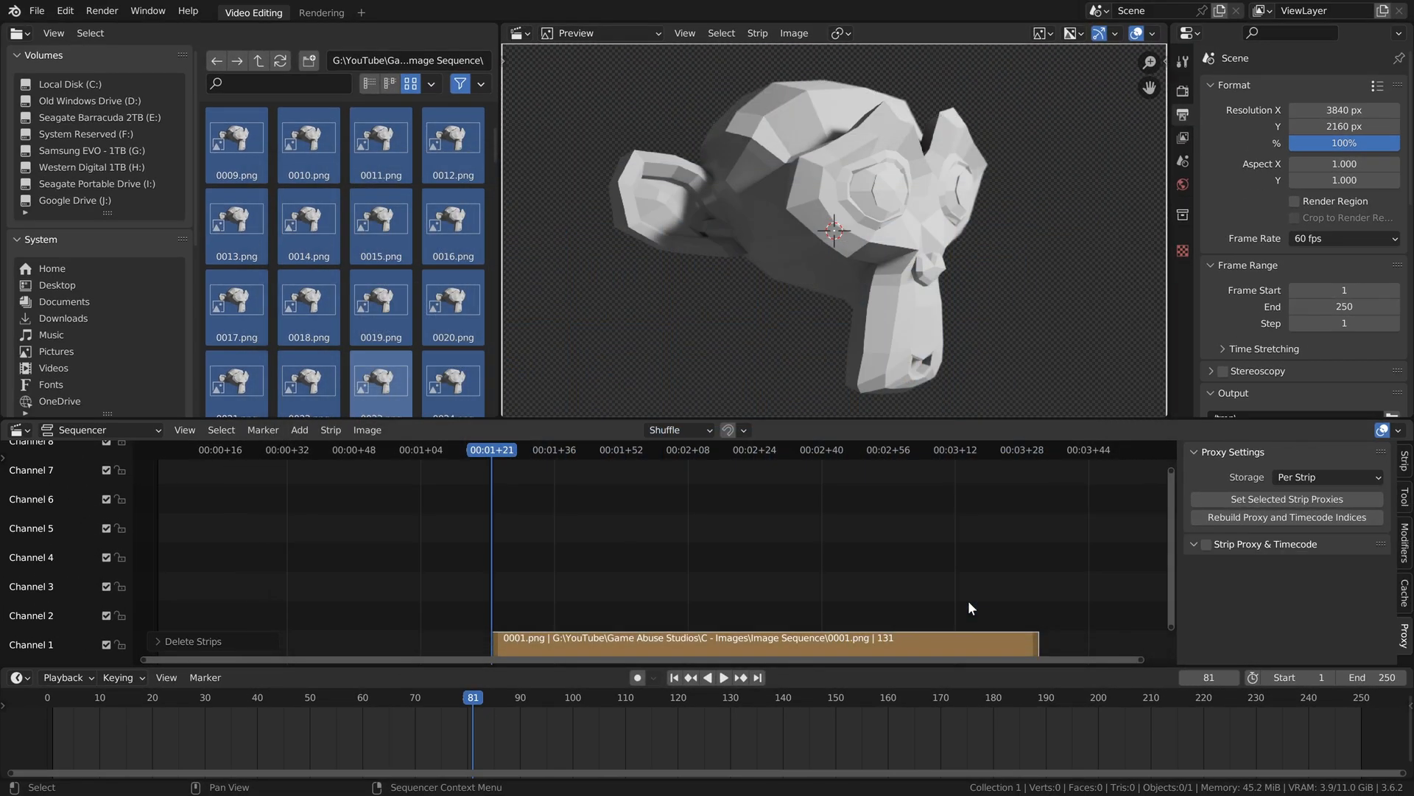
click(713, 678)
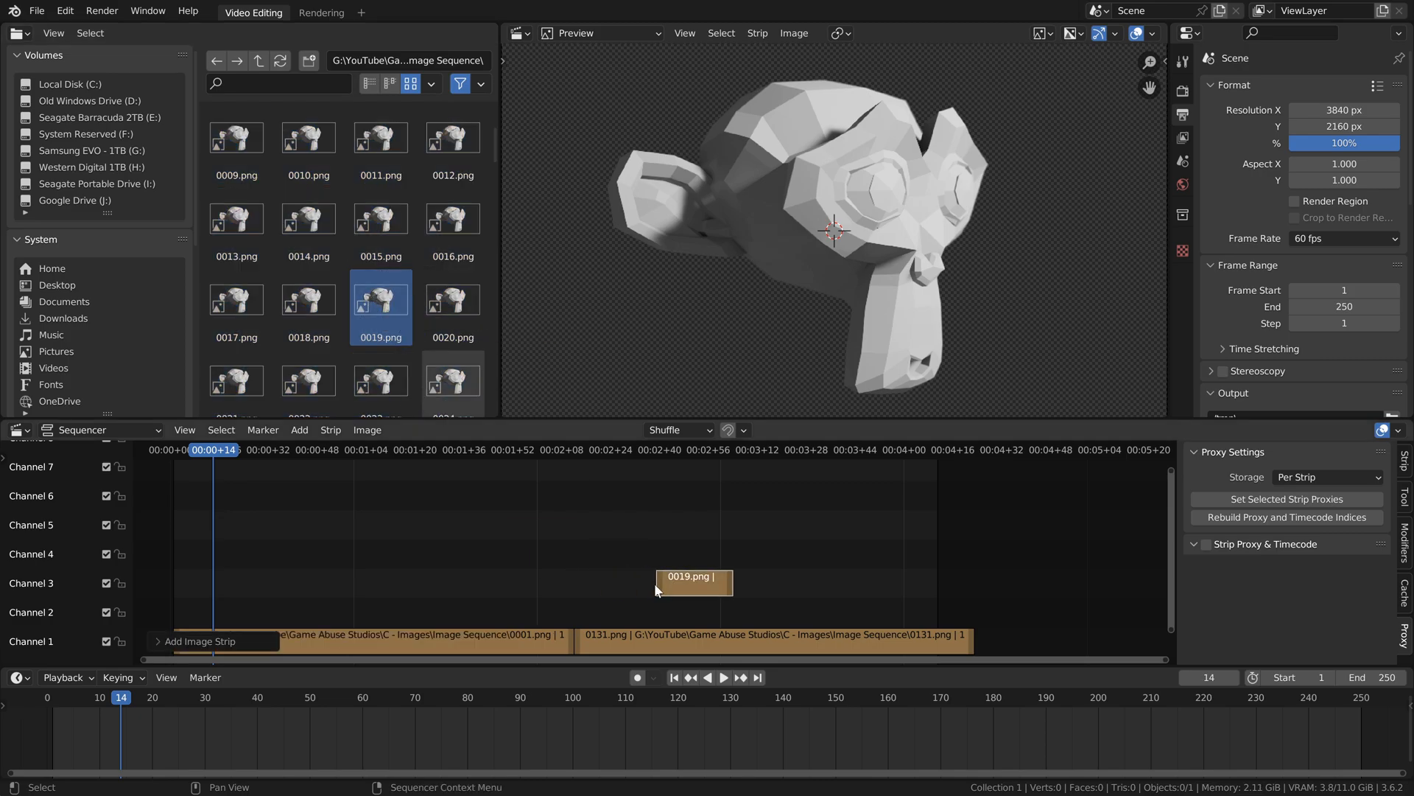
click(299, 429)
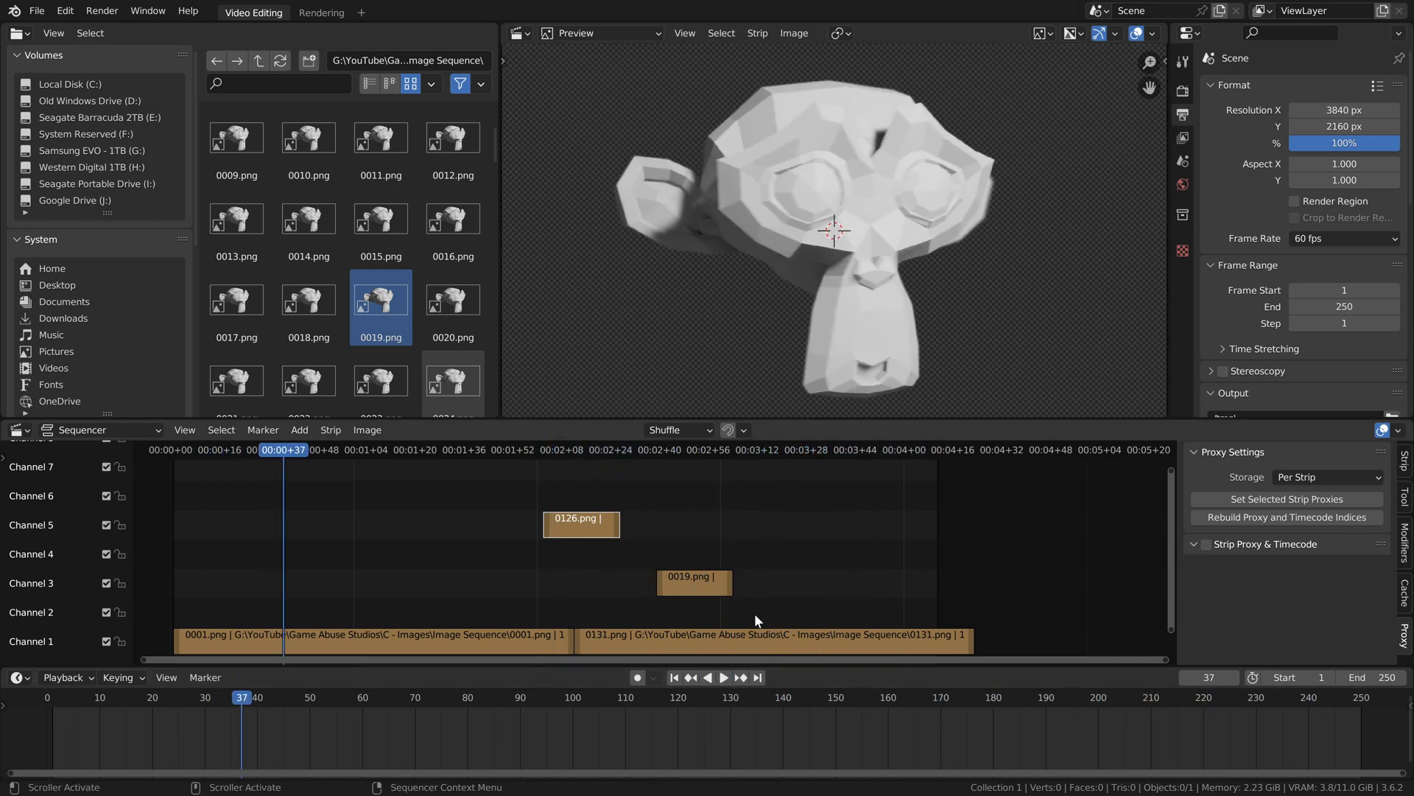
Choose Add > Sound to import Swing-001.wav and Intro SFX.wav as sound strips
click(299, 428)
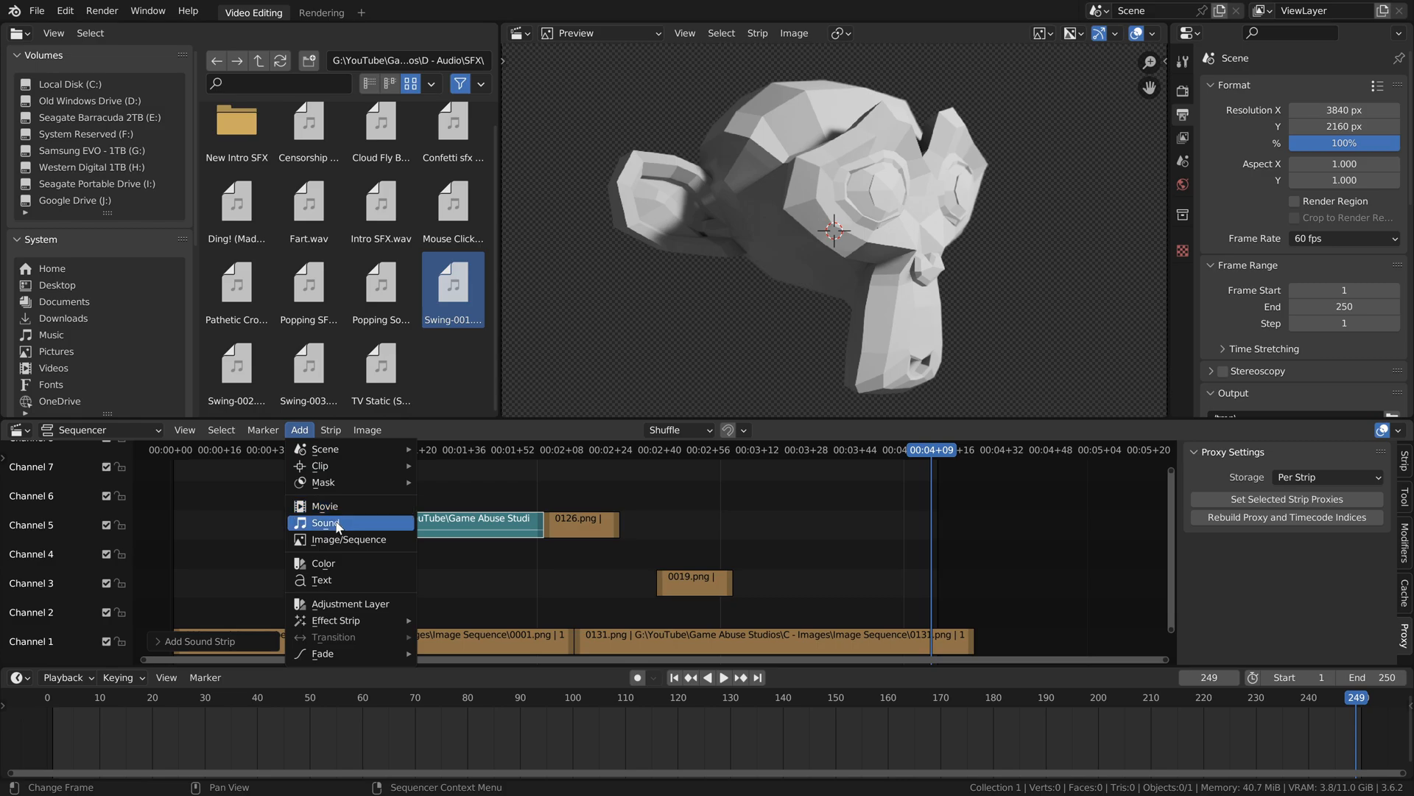
click(325, 522)
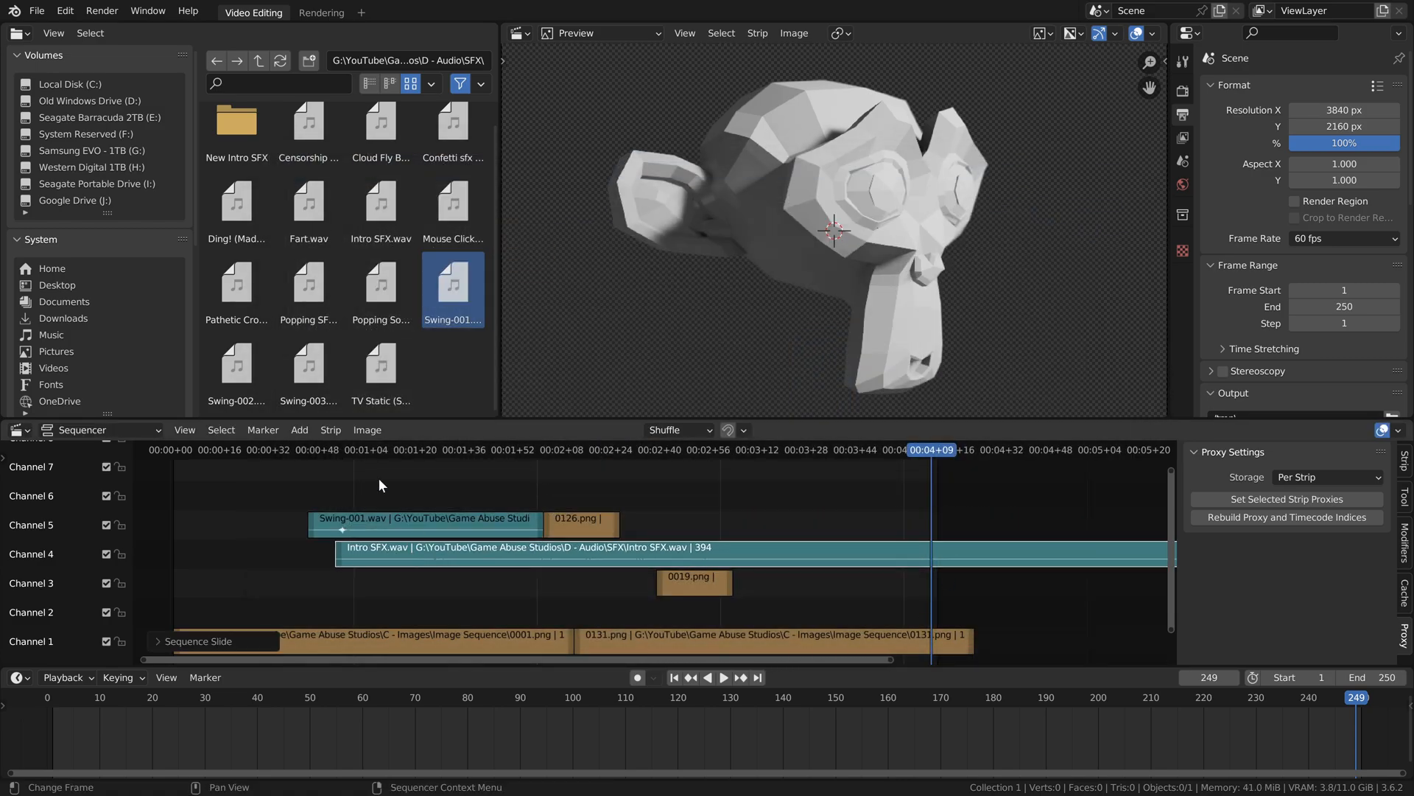